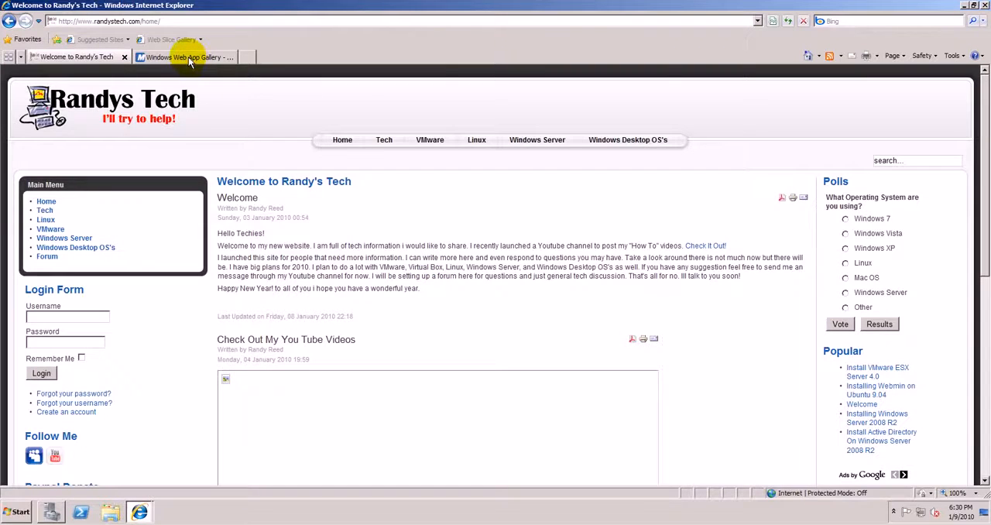
- On the Web App Gallery tab, run the downloaded Web Platform Installer launcher past both security warnings
{"action": "left_click", "coordinate": [182, 56]}
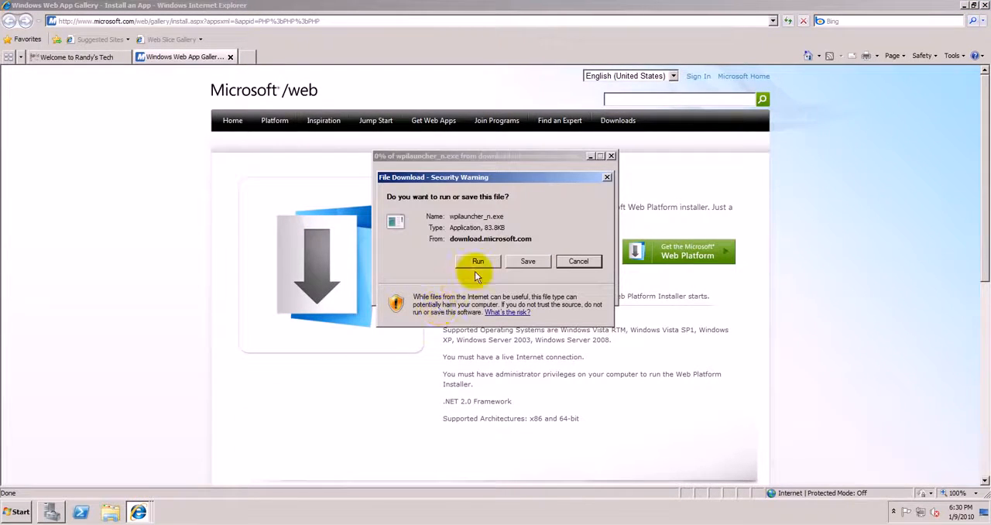
{"action": "left_click", "coordinate": [478, 260]}
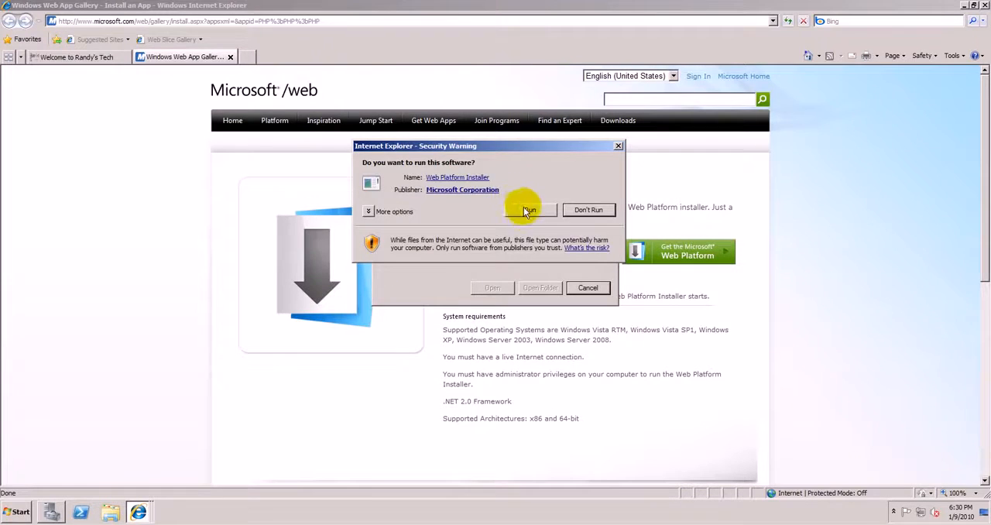
{"action": "left_click", "coordinate": [529, 210]}
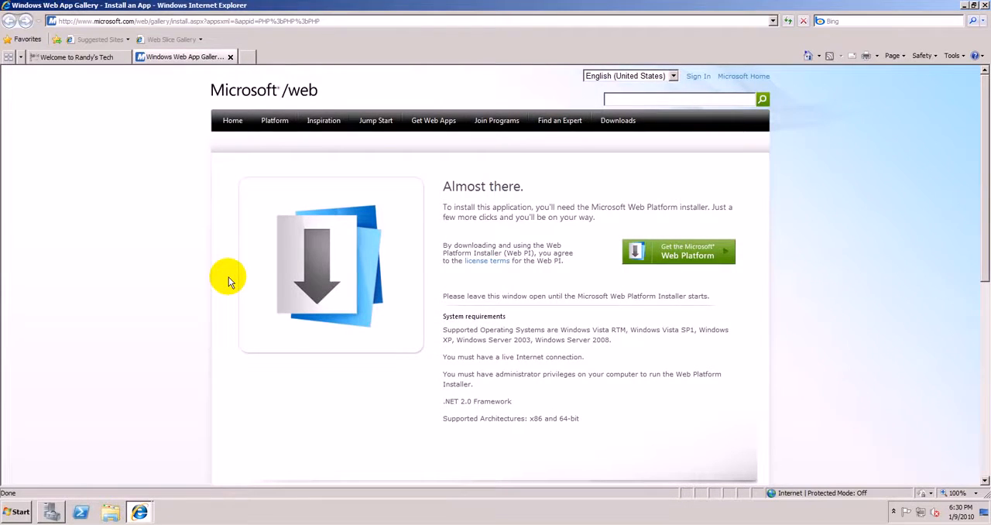
{"action": "left_click", "coordinate": [678, 251]}
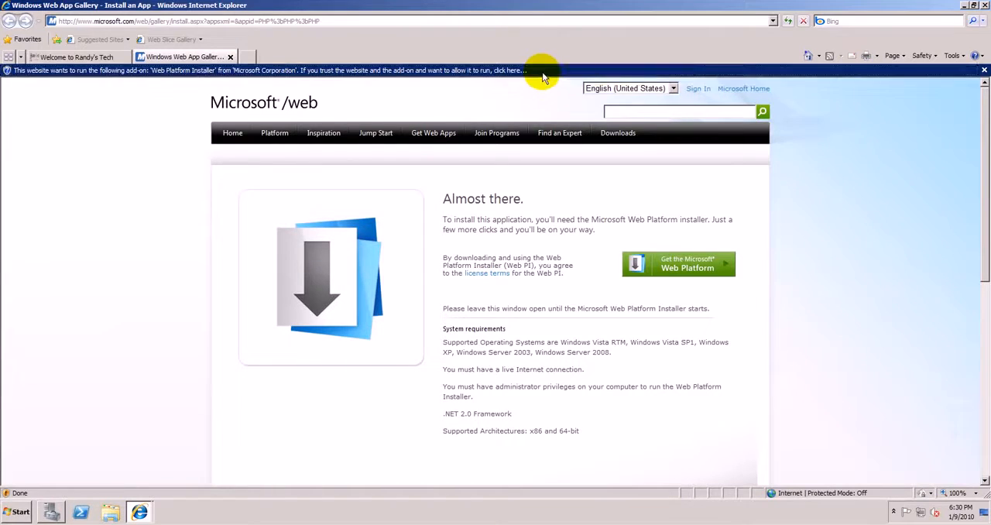
- Allow the blocked Web Platform Installer add-on so the site can launch it
{"action": "left_click", "coordinate": [542, 71]}
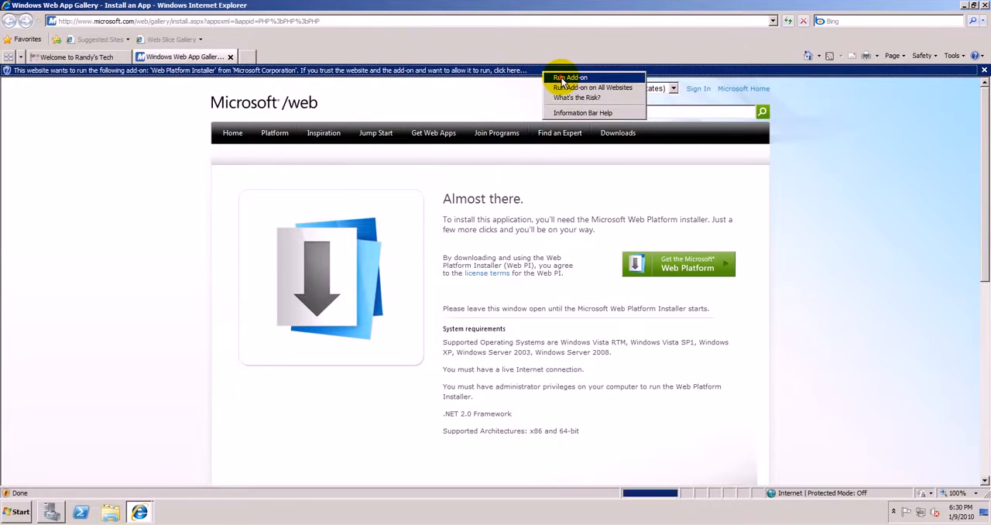
{"action": "left_click", "coordinate": [570, 77]}
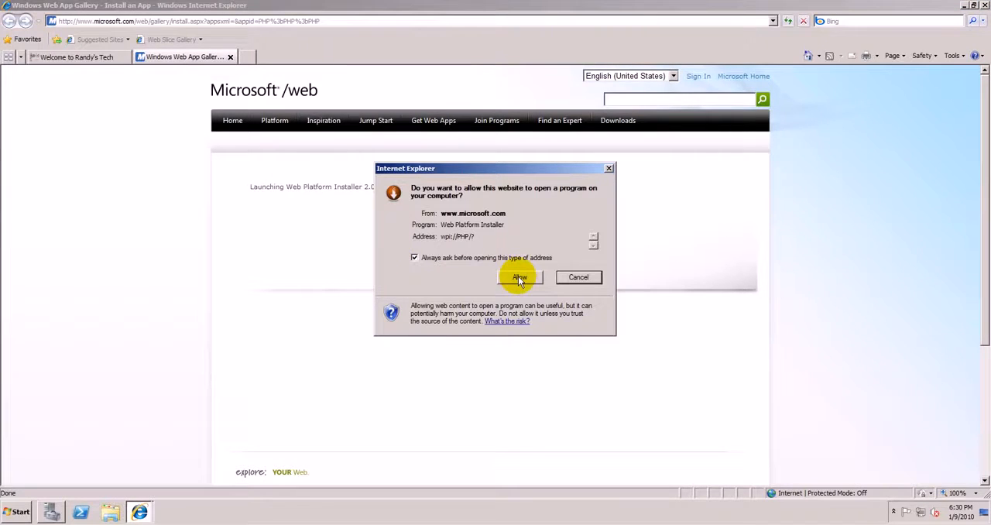
{"action": "left_click", "coordinate": [518, 278]}
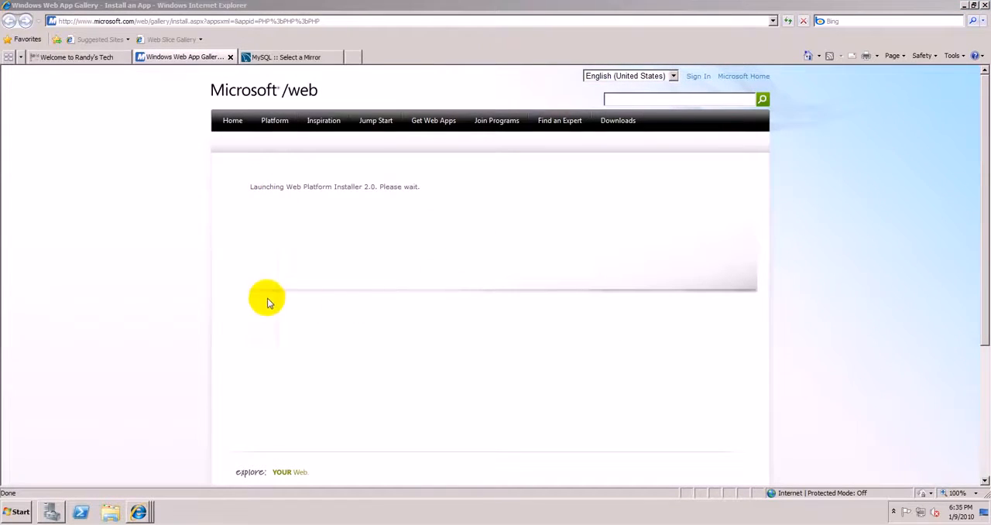
{"action": "mouse_move", "coordinate": [17, 508]}
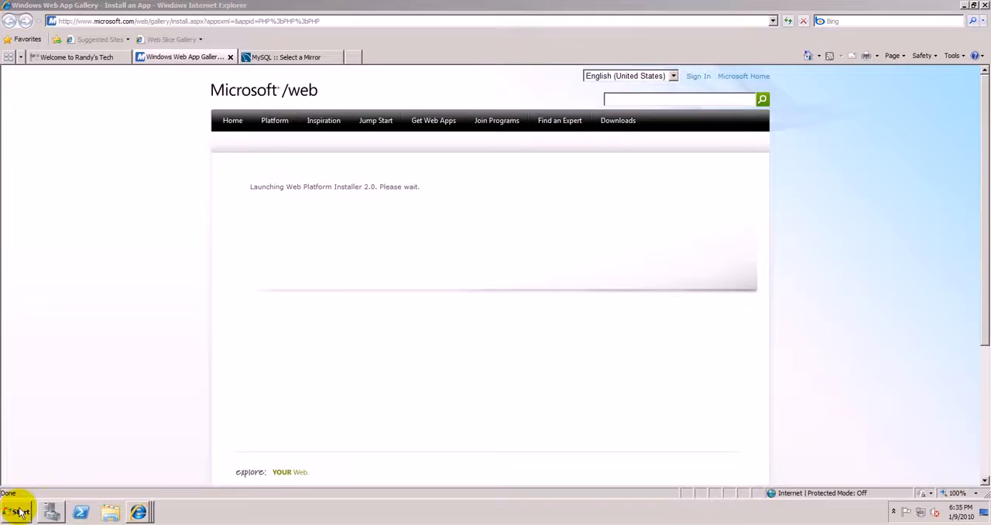
- Launch Web Platform Installer, accept the license, and install PHP 5.2.12 with URL Rewrite, CGI and Logging Tools
{"action": "left_click", "coordinate": [17, 508]}
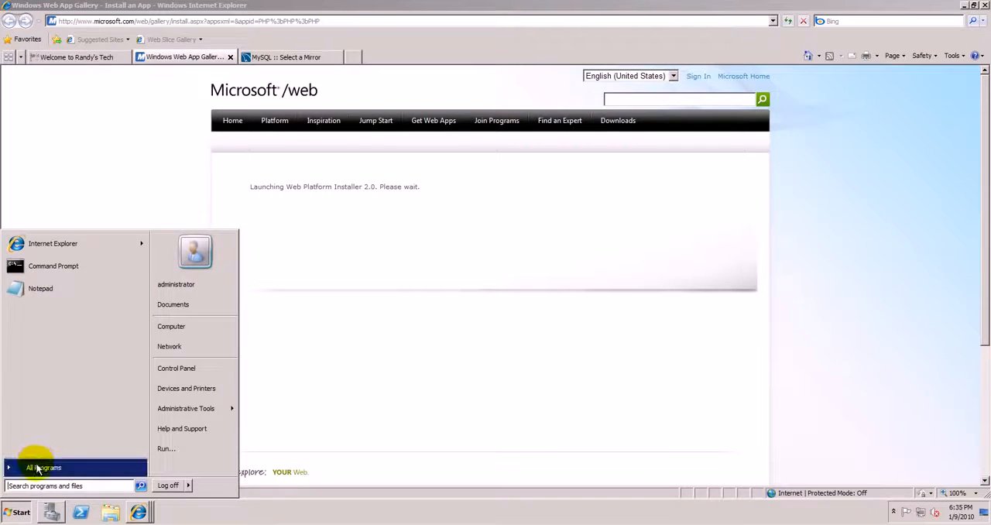
{"action": "left_click", "coordinate": [43, 468]}
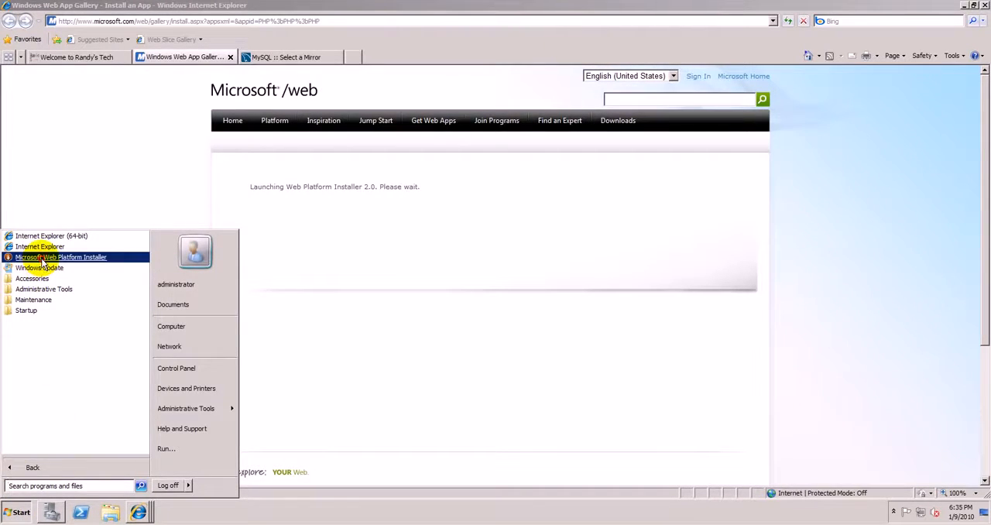
{"action": "left_click", "coordinate": [60, 256]}
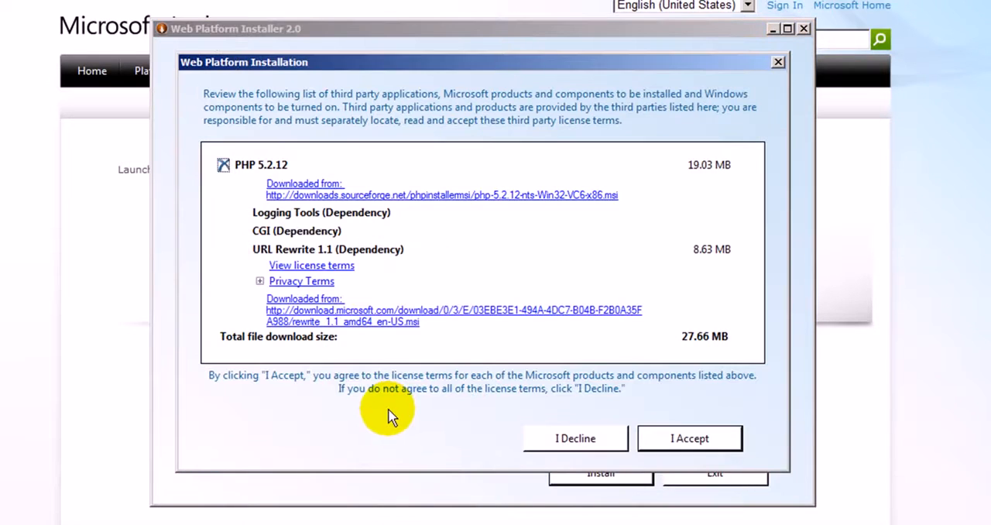
{"action": "mouse_move", "coordinate": [432, 249]}
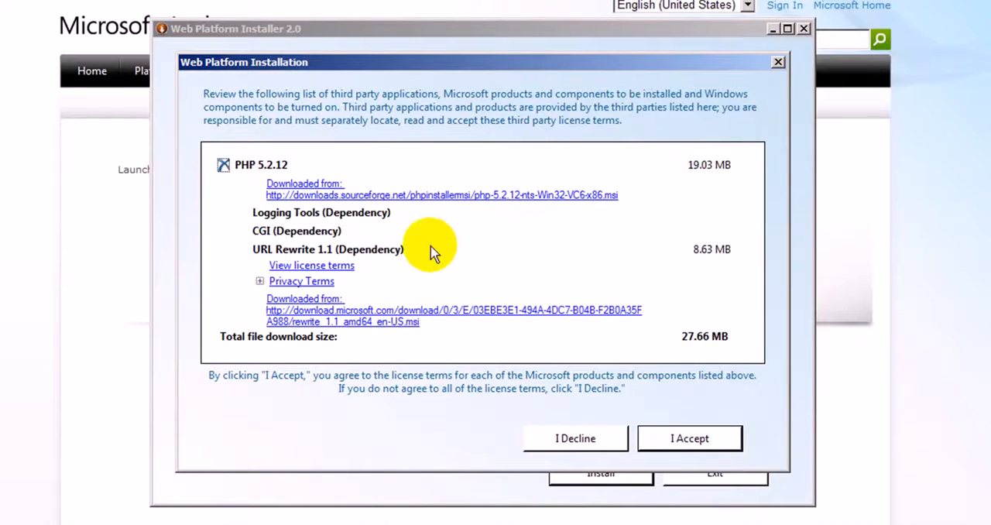
{"action": "mouse_move", "coordinate": [445, 338]}
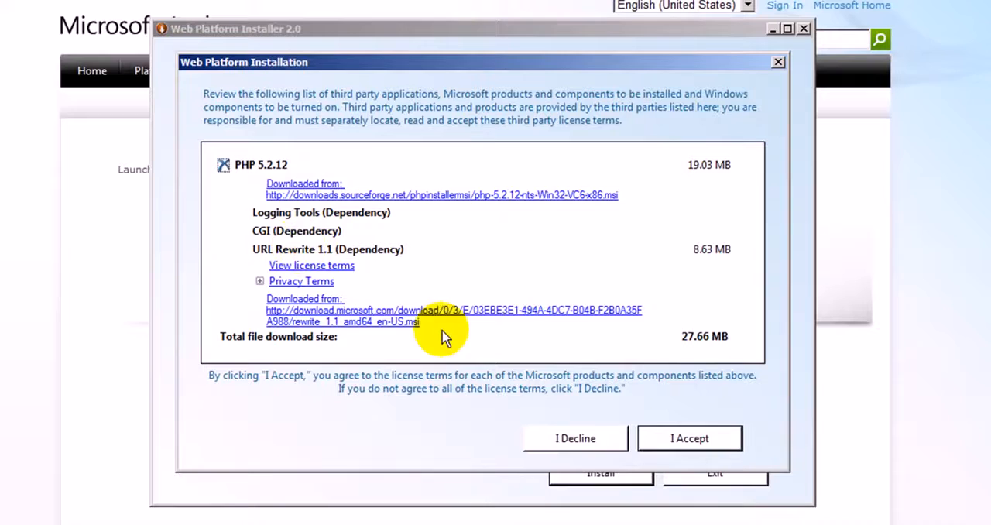
{"action": "left_click", "coordinate": [689, 438]}
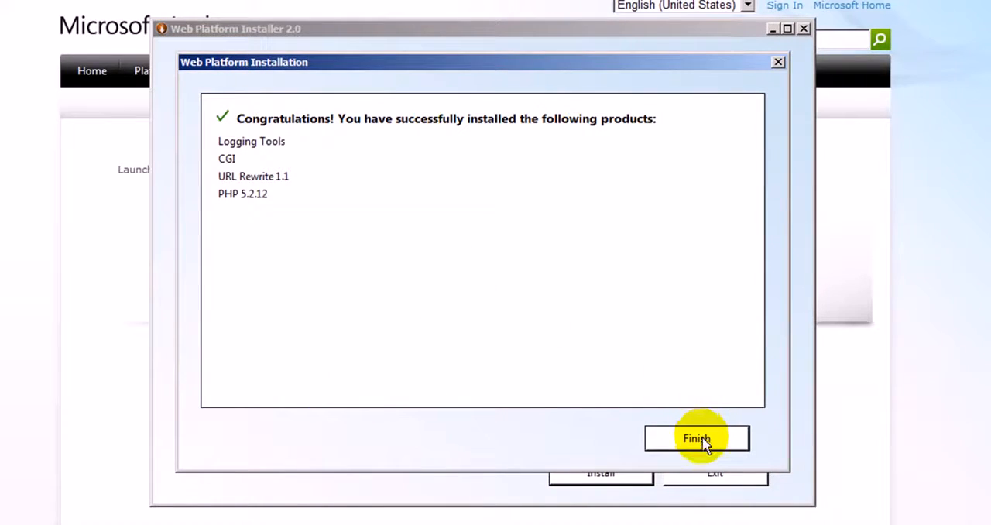
{"action": "left_click", "coordinate": [698, 438]}
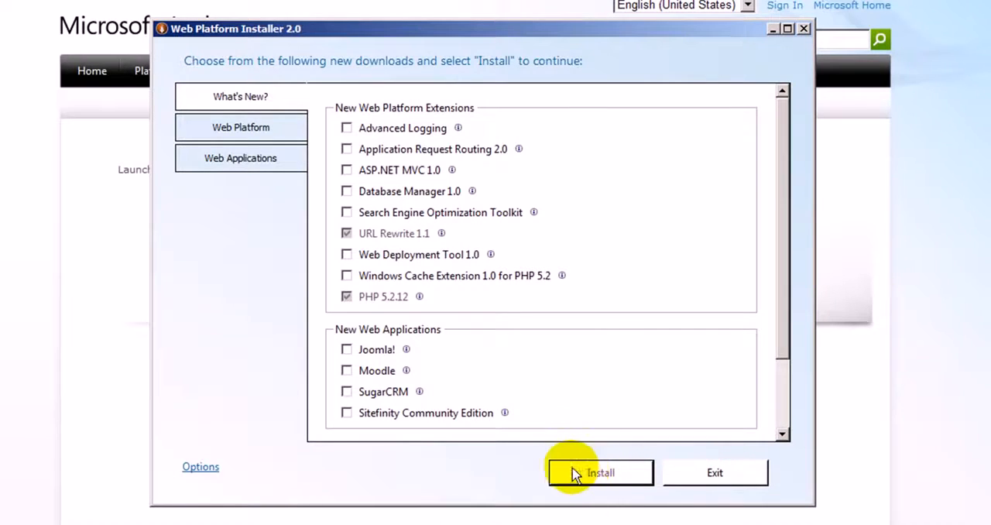
- Download the MySQL 5.1.42 winx64 installer from the Become.com San Jose HTTP mirror
{"action": "left_click", "coordinate": [600, 472]}
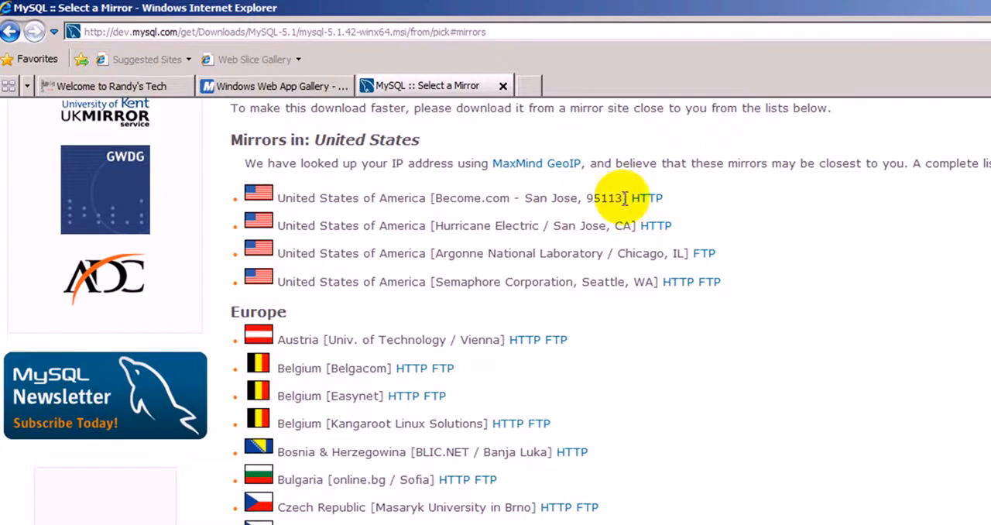
{"action": "mouse_move", "coordinate": [742, 365]}
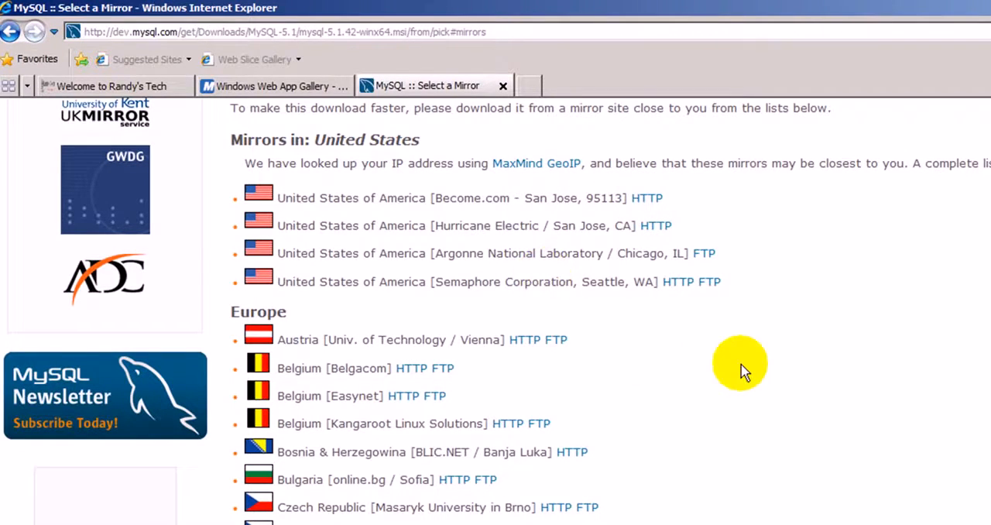
{"action": "left_click", "coordinate": [646, 198]}
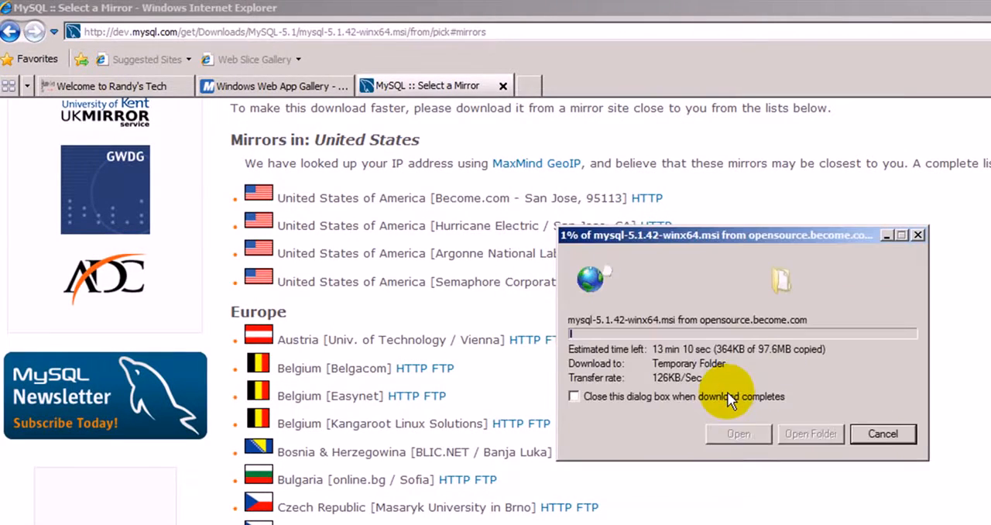
{"action": "mouse_move", "coordinate": [654, 449]}
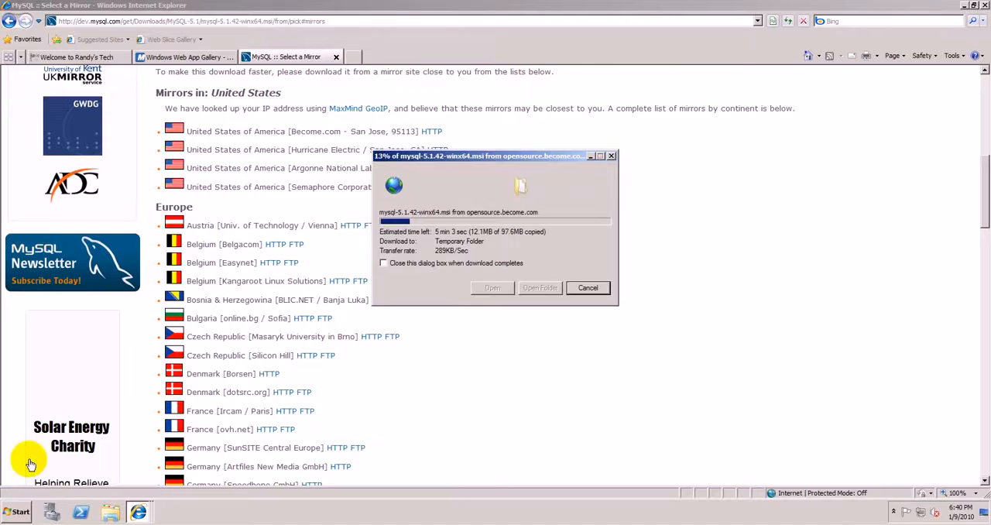
{"action": "left_click", "coordinate": [18, 512]}
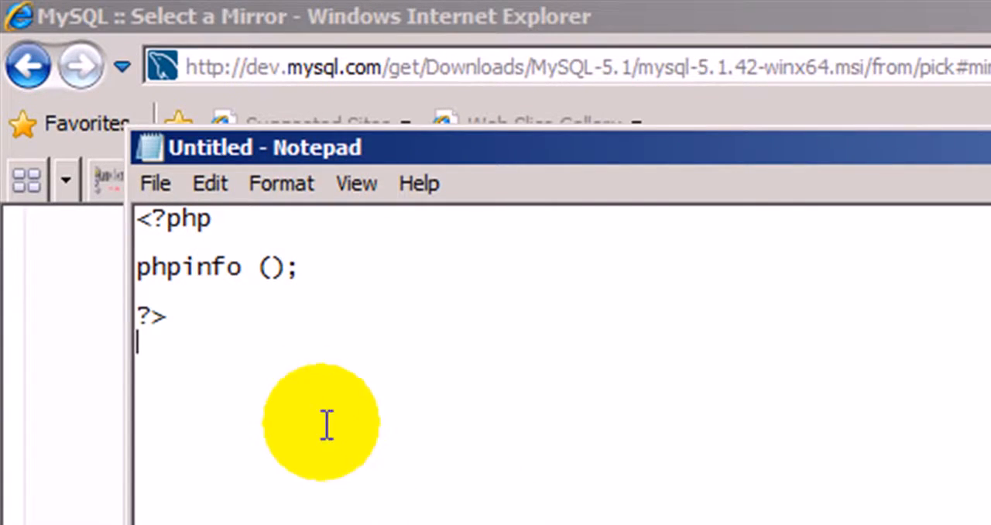
- Save the Notepad phpinfo script as index.php in C:\inetpub\wwwroot
{"action": "left_click", "coordinate": [155, 183]}
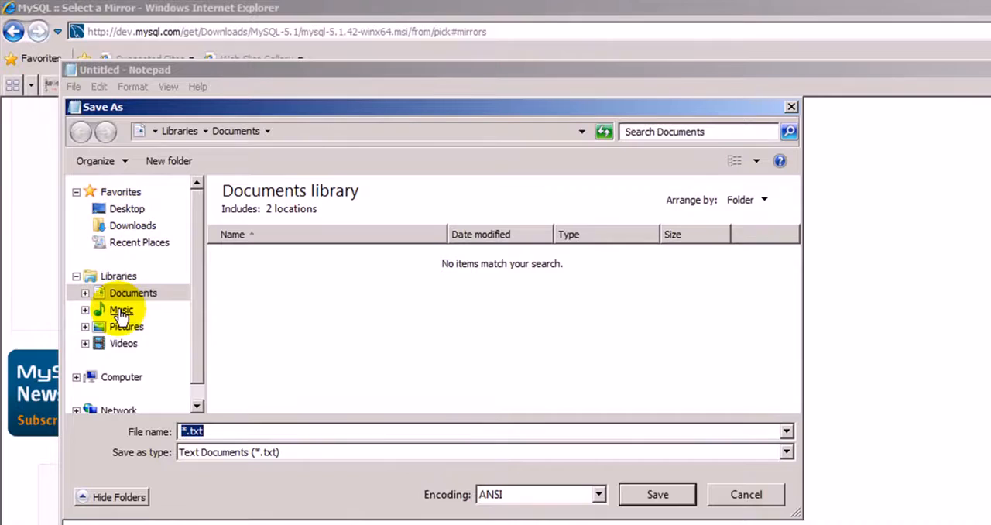
{"action": "left_click", "coordinate": [113, 376]}
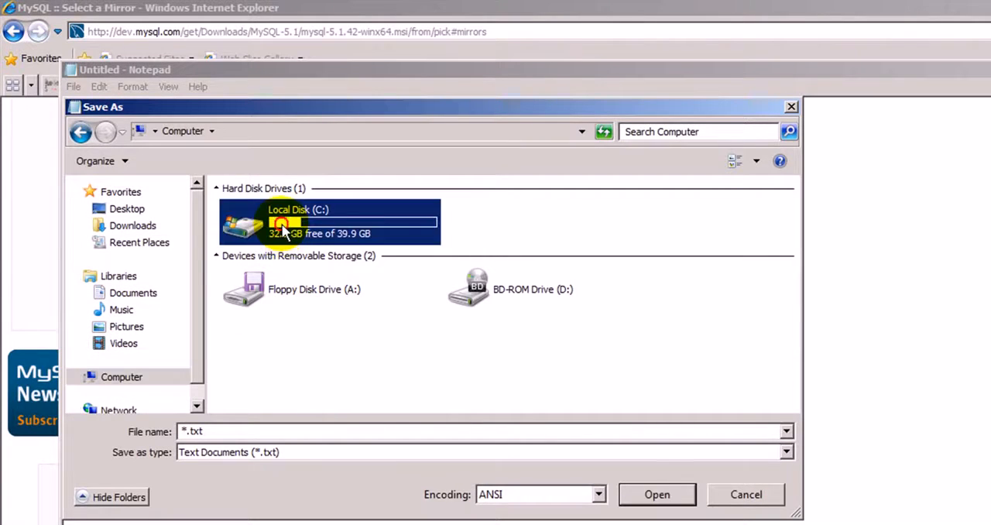
{"action": "double_click", "coordinate": [298, 222]}
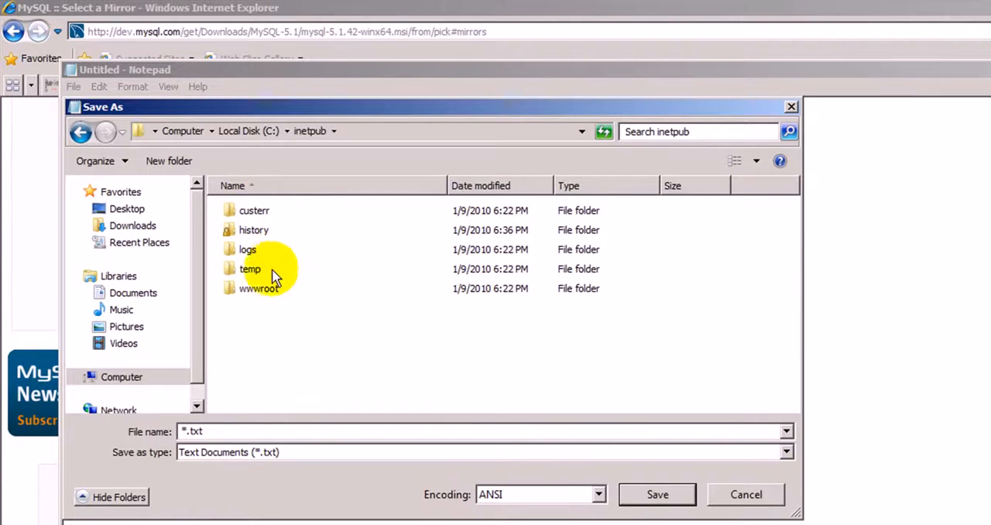
{"action": "double_click", "coordinate": [257, 288]}
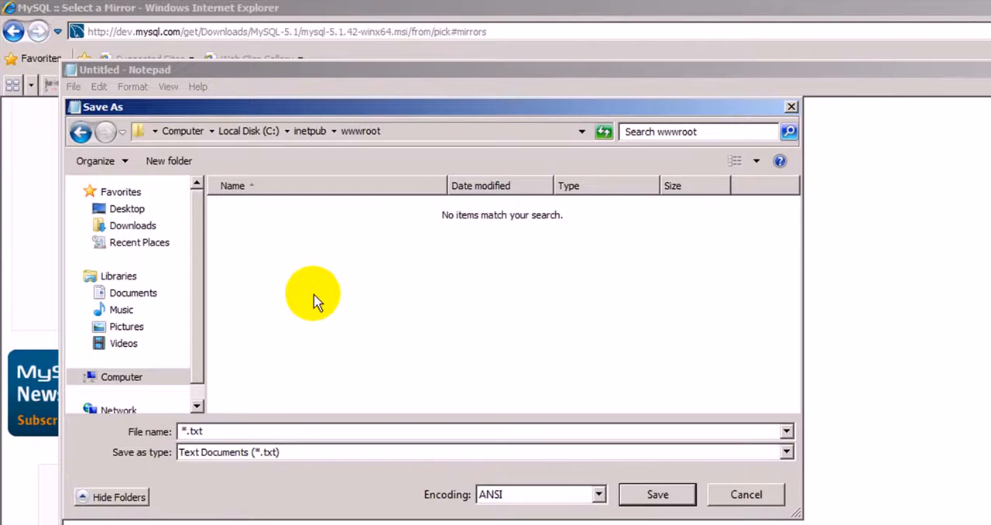
{"action": "left_click", "coordinate": [214, 431]}
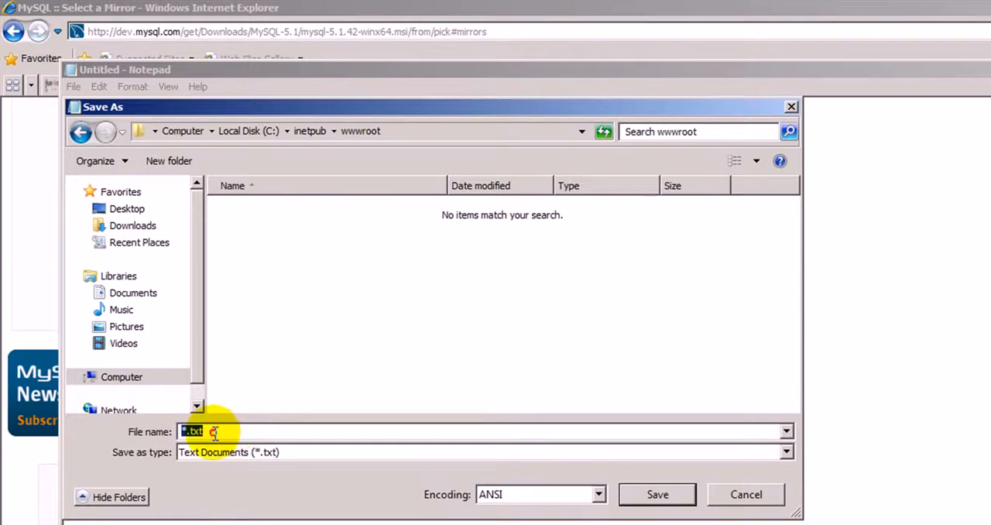
{"action": "type", "text": "i"}
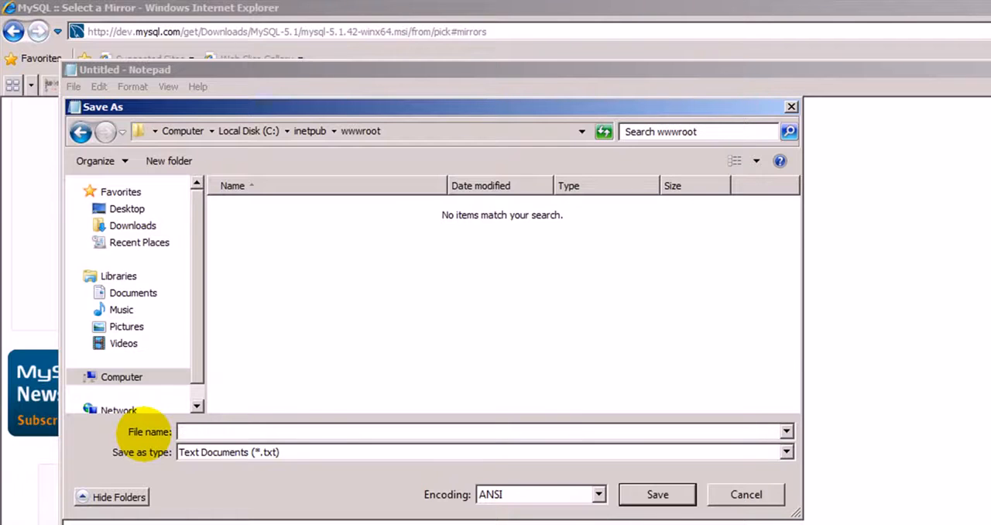
{"action": "type", "text": "index.php"}
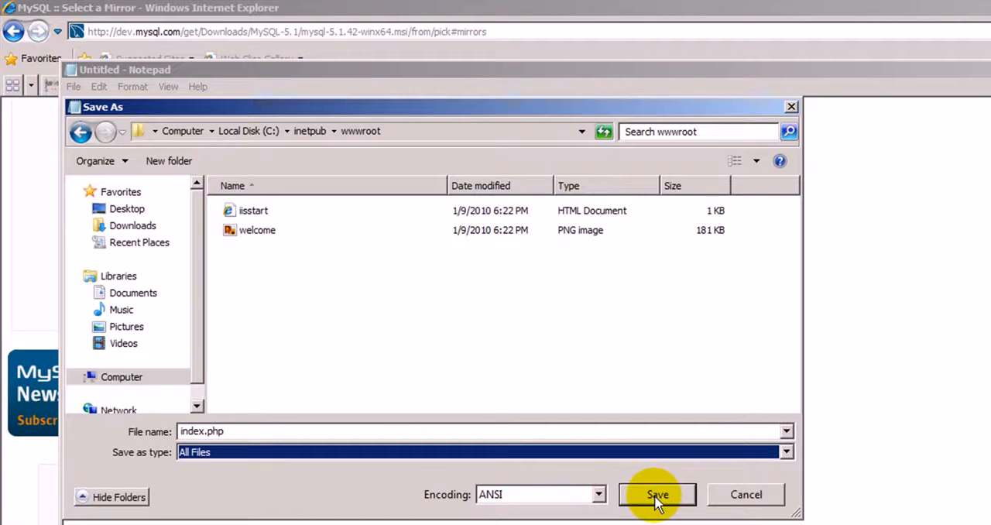
{"action": "left_click", "coordinate": [657, 494]}
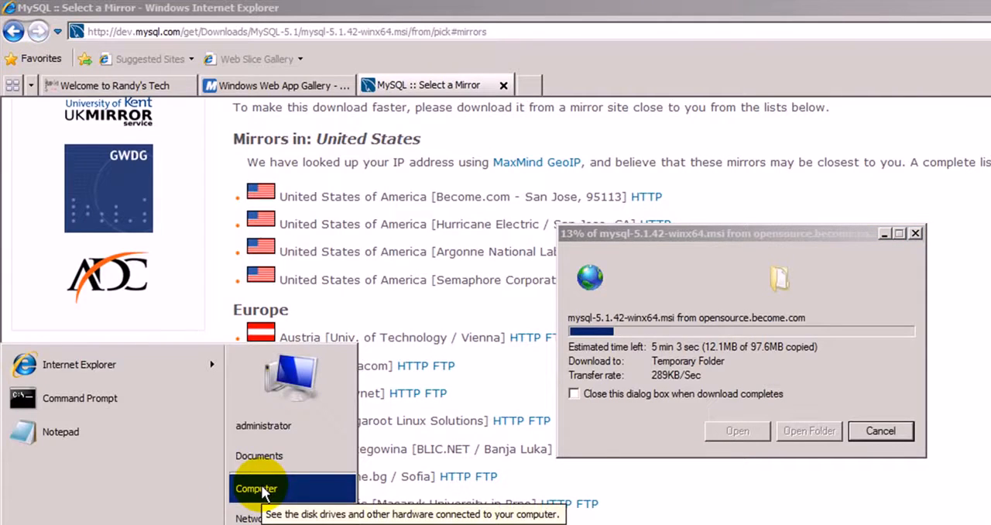
- In C:\inetpub\wwwroot, delete the iisstart file, confirm the Recycle Bin prompt, then press Delete on welcome
{"action": "left_click", "coordinate": [257, 488]}
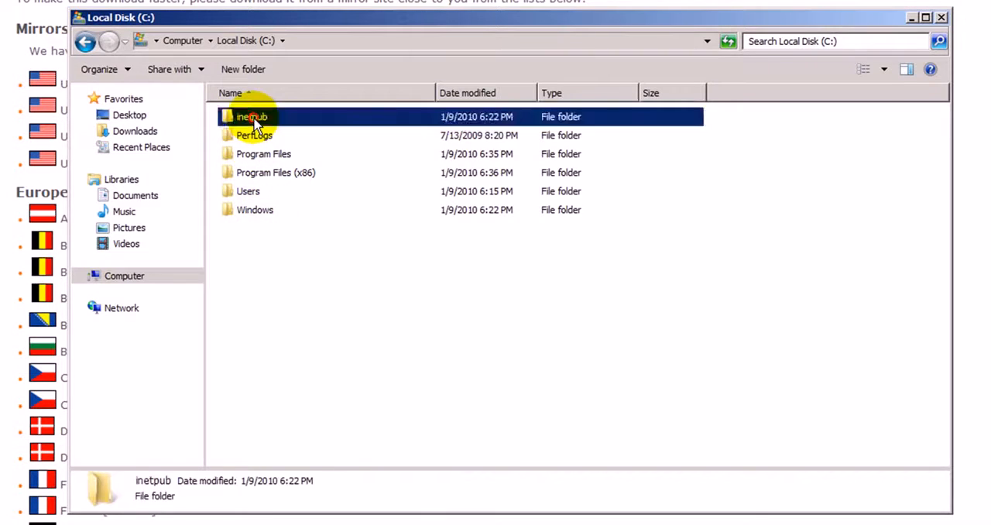
{"action": "double_click", "coordinate": [251, 117]}
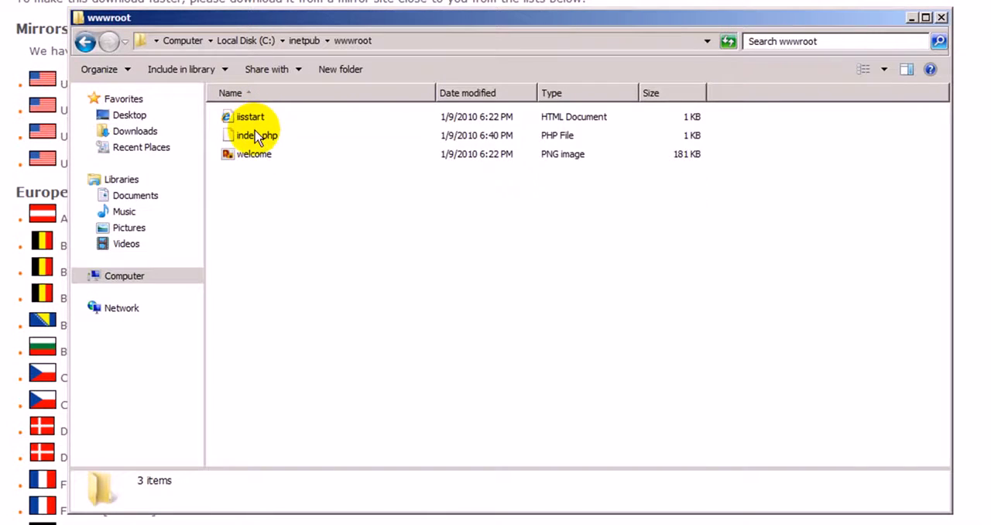
{"action": "right_click", "coordinate": [250, 116]}
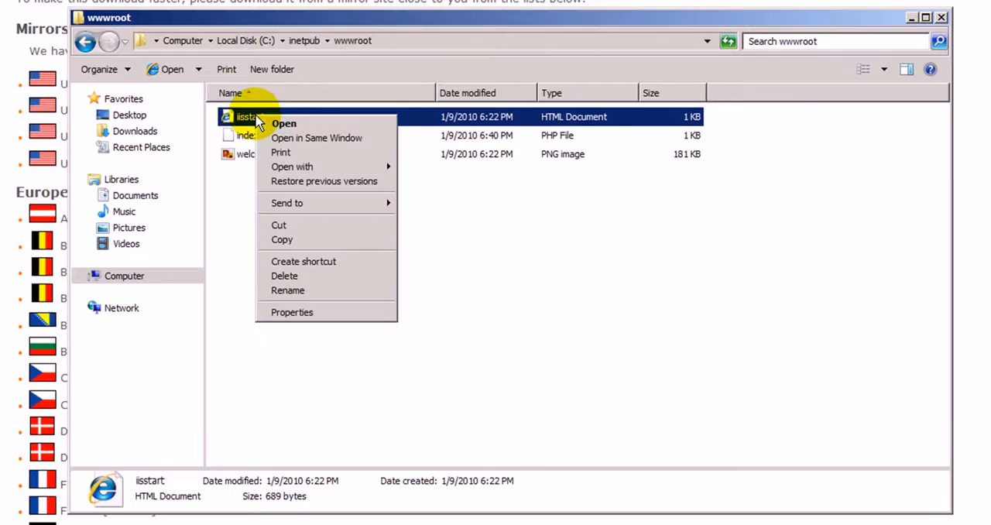
{"action": "left_click", "coordinate": [284, 275]}
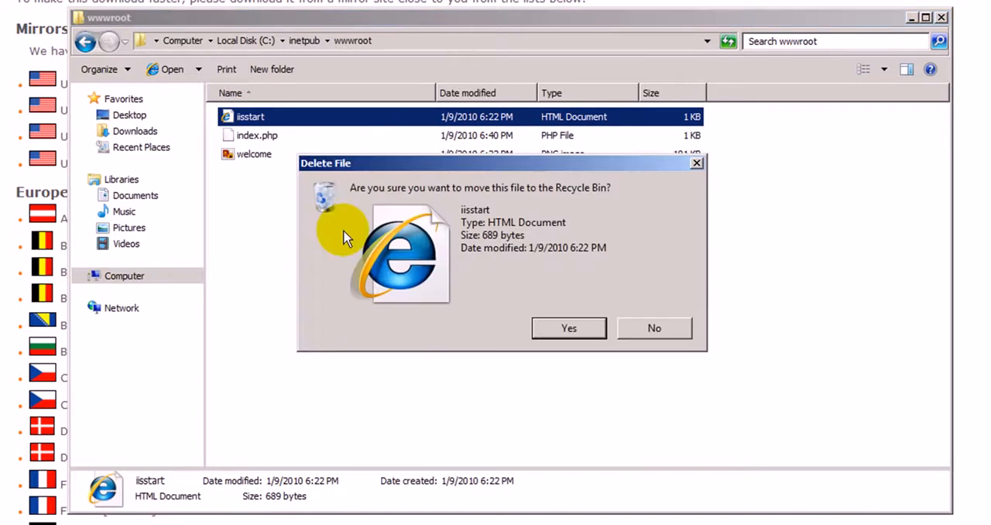
{"action": "left_click", "coordinate": [568, 327]}
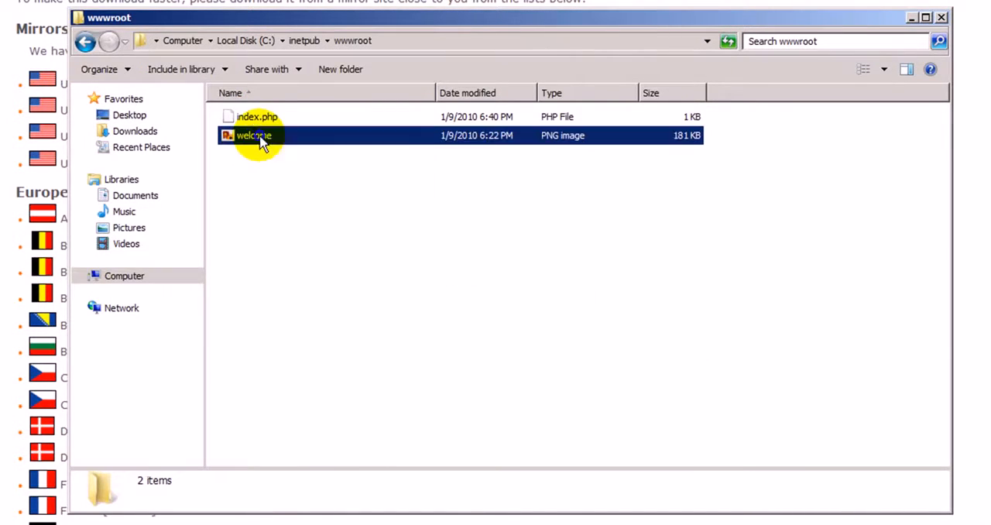
{"action": "key", "text": "Delete"}
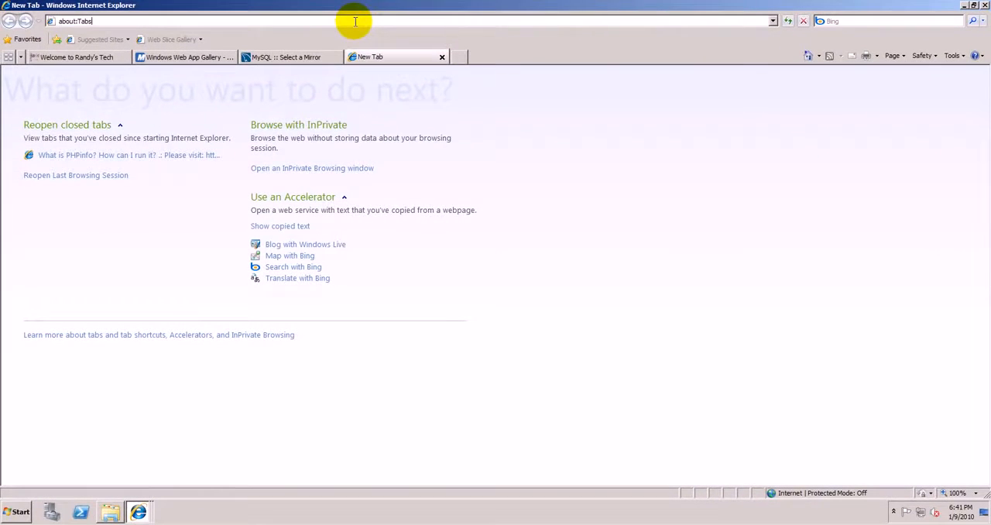
- Load localhost in a new tab and scroll through the PHP 5.2.12 phpinfo output
{"action": "type", "text": "local"}
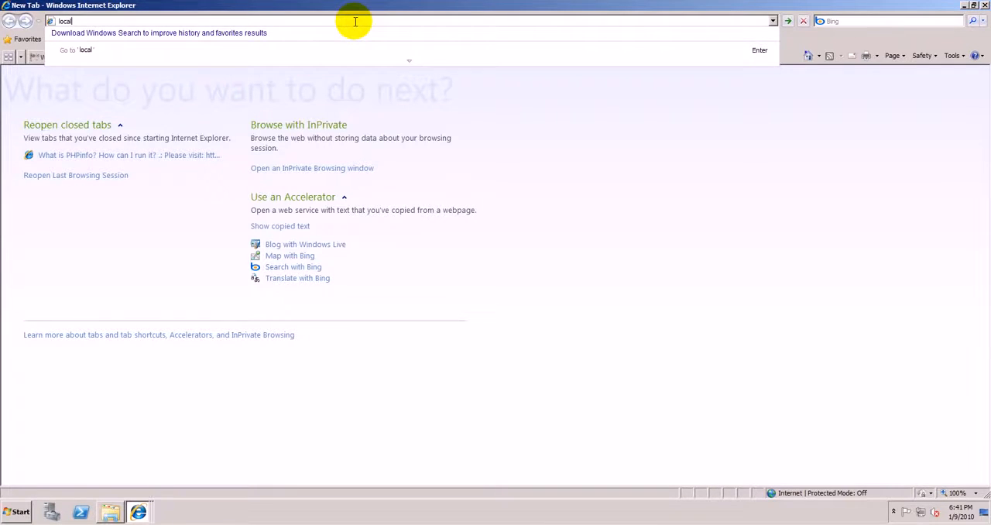
{"action": "type", "text": "host/"}
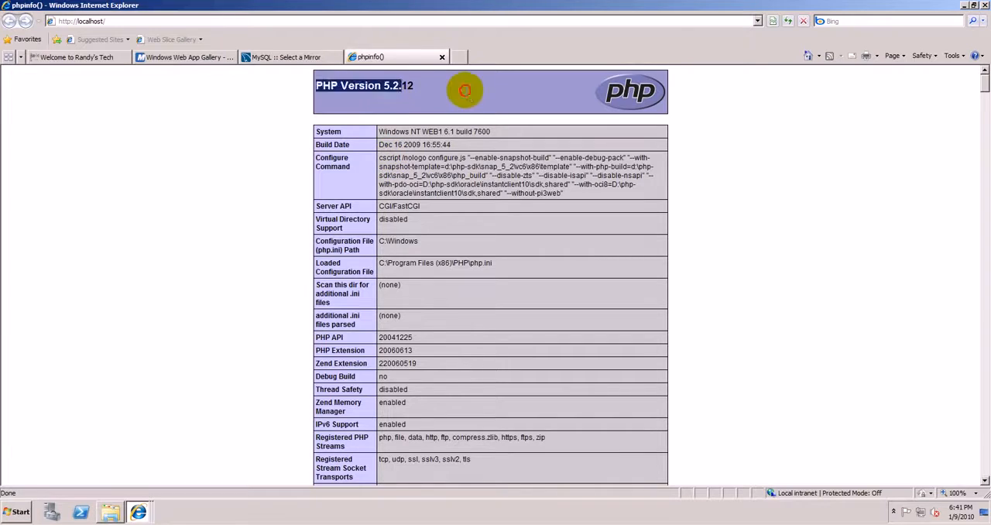
{"action": "scroll", "scroll_direction": "down", "scroll_amount": 3}
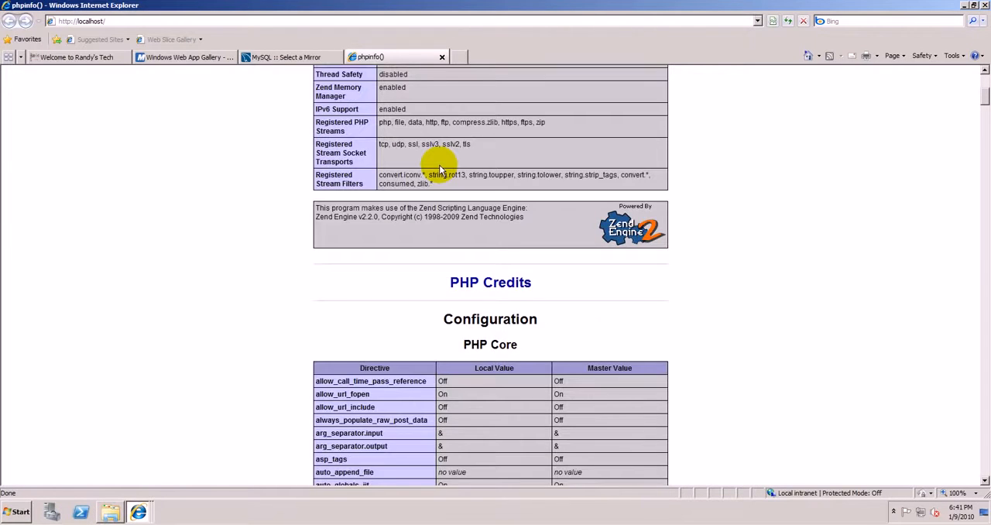
{"action": "scroll", "scroll_direction": "up", "scroll_amount": 3}
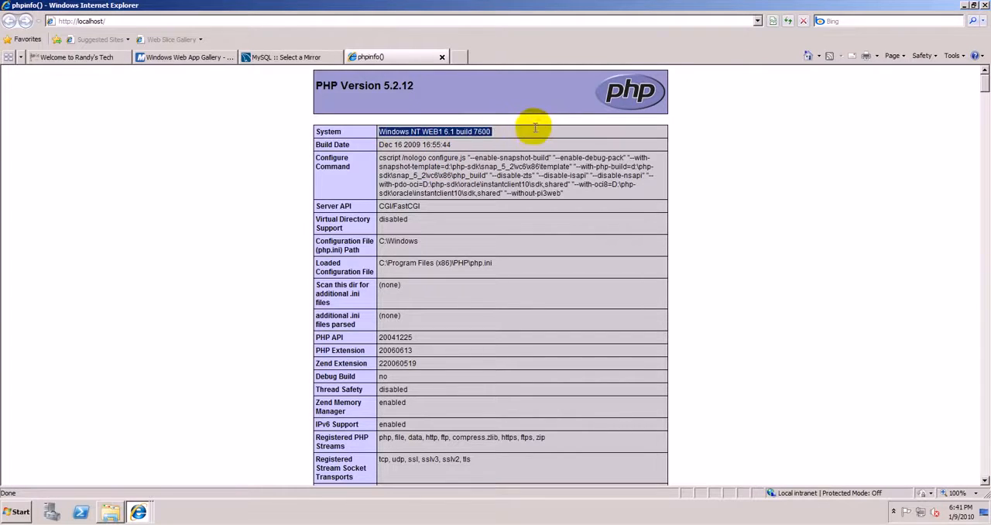
{"action": "scroll", "scroll_direction": "down", "scroll_amount": 3}
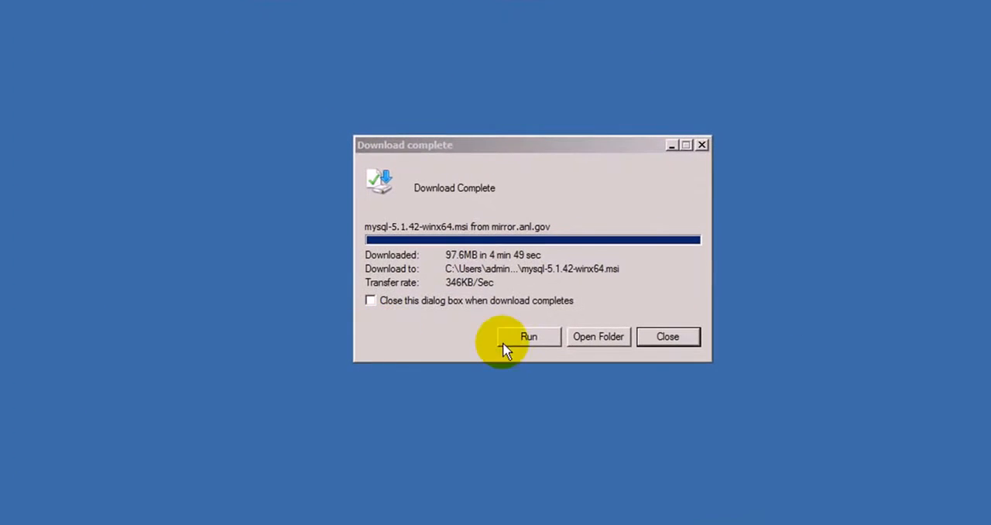
- Run the MySQL msi and complete a Typical MySQL Server 5.1 install through the Enterprise pages
{"action": "left_click", "coordinate": [529, 336]}
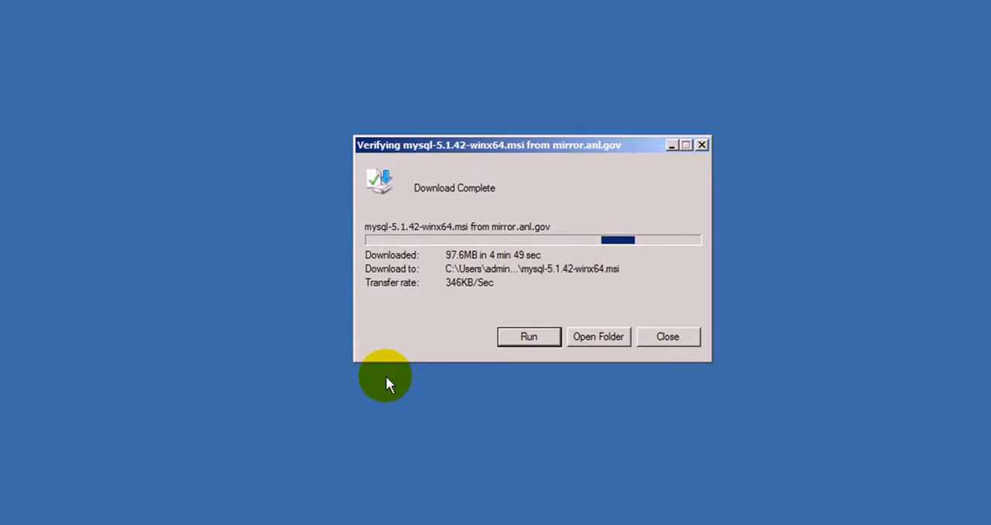
{"action": "left_click", "coordinate": [529, 337]}
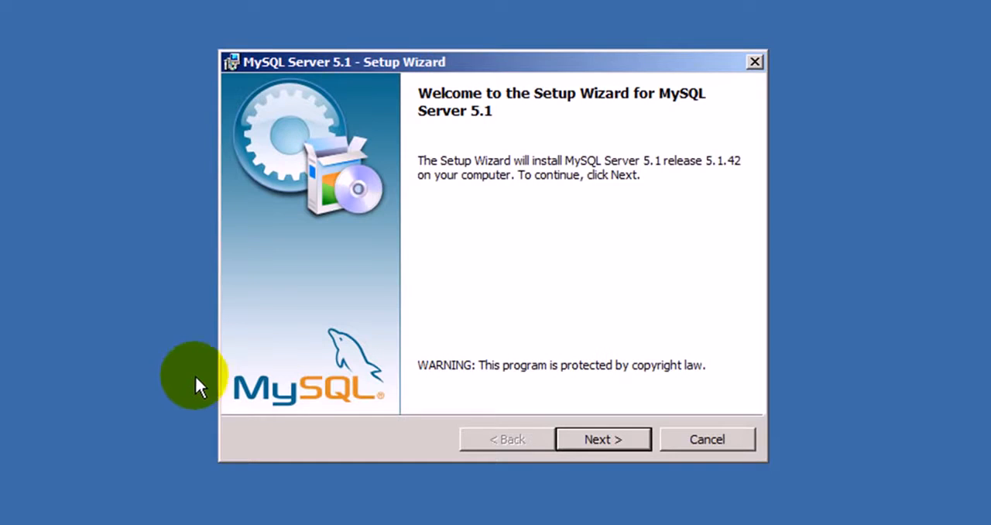
{"action": "left_click", "coordinate": [603, 439]}
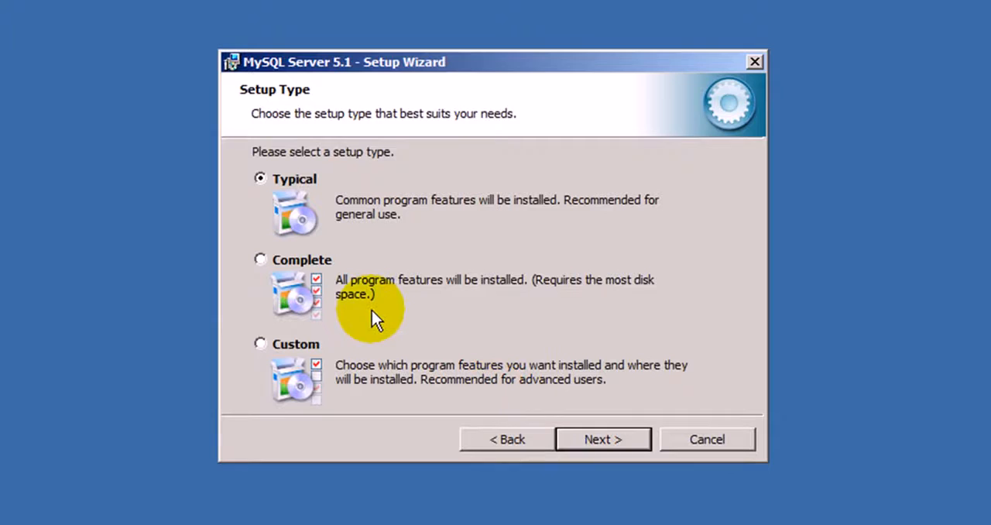
{"action": "mouse_move", "coordinate": [401, 232]}
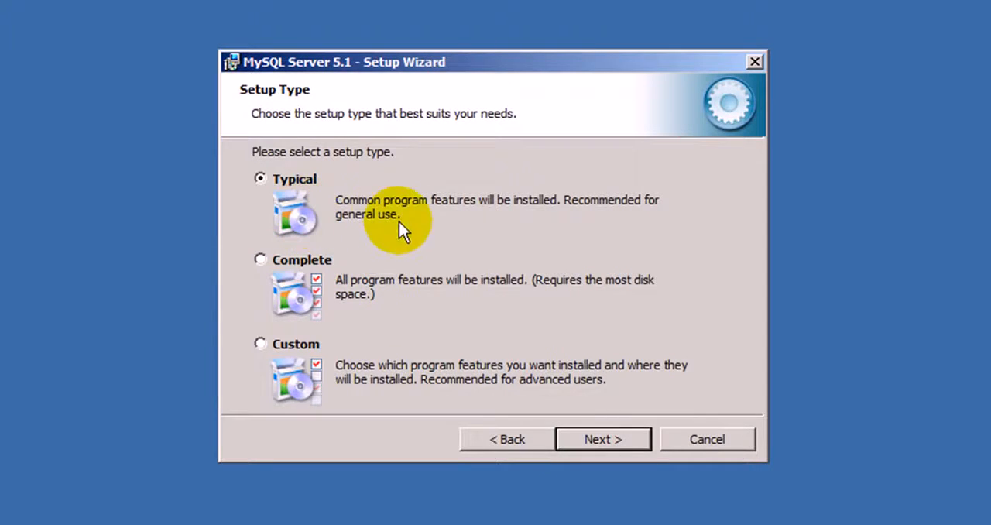
{"action": "left_click", "coordinate": [603, 439]}
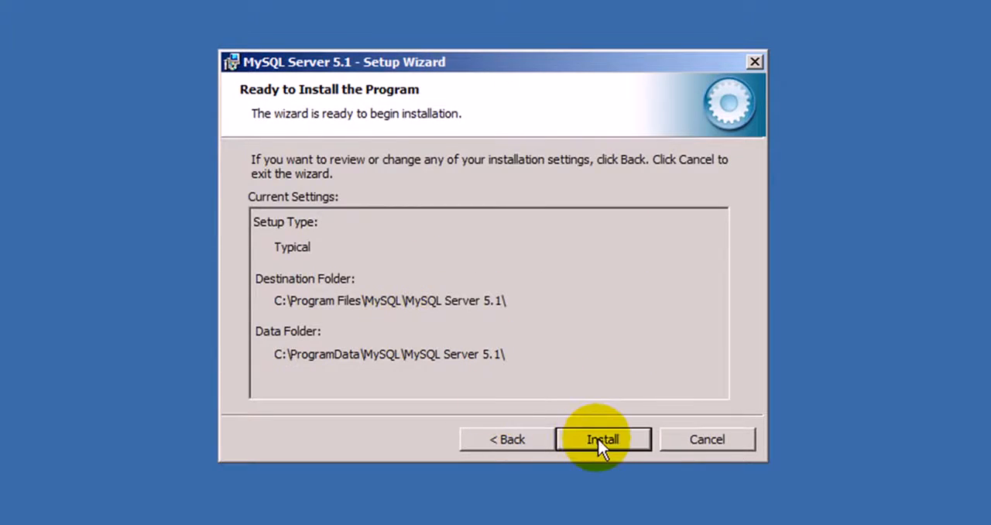
{"action": "left_click", "coordinate": [602, 439]}
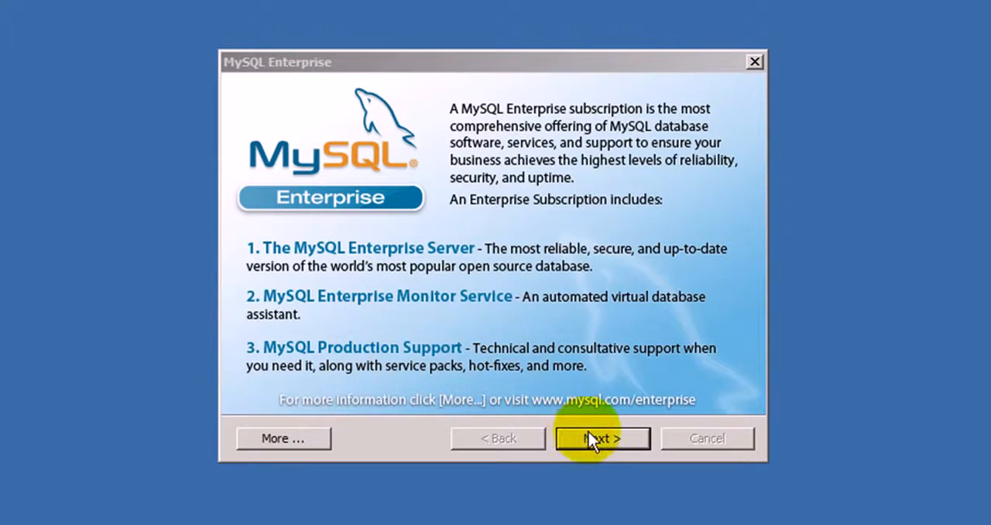
{"action": "left_click", "coordinate": [602, 438]}
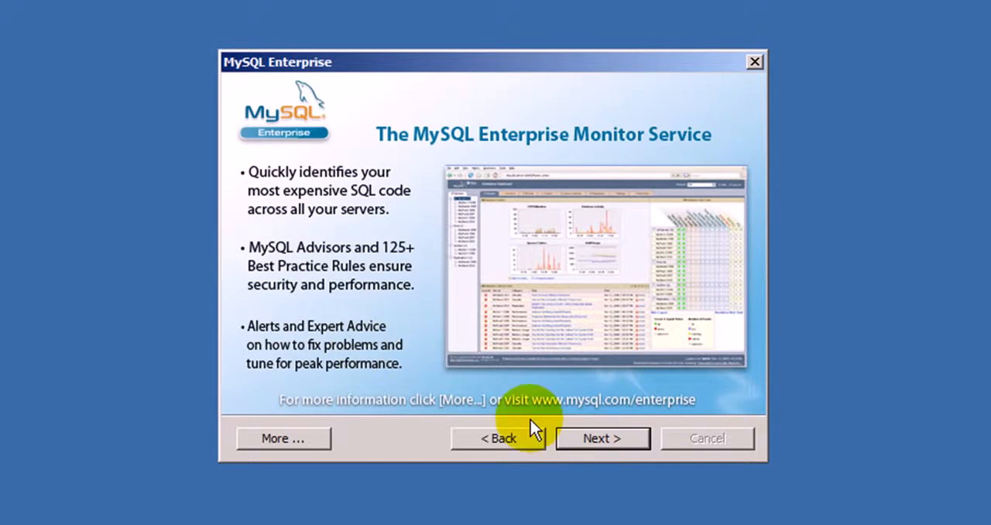
{"action": "mouse_move", "coordinate": [604, 452]}
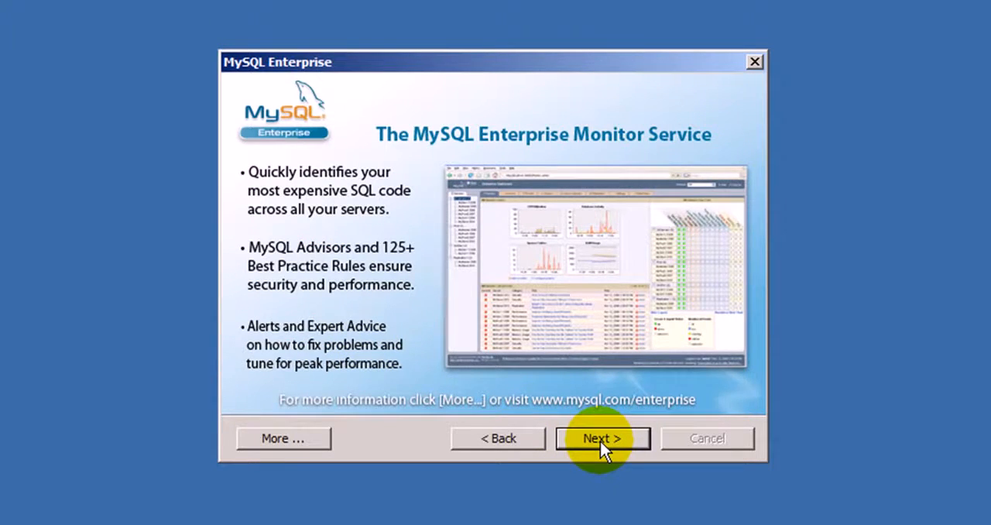
{"action": "left_click", "coordinate": [602, 437]}
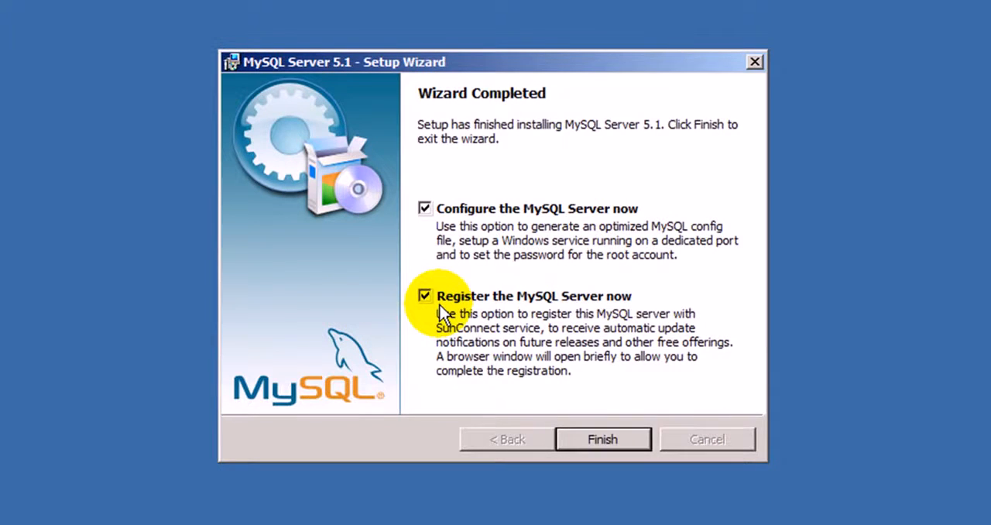
- Start the Instance Configuration Wizard using Detailed Configuration and the Server Machine type
{"action": "left_click", "coordinate": [603, 438]}
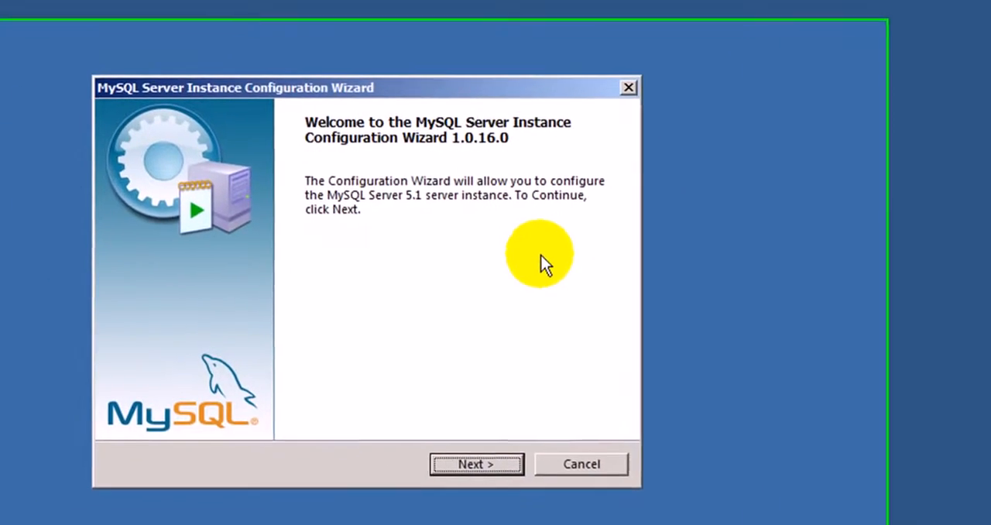
{"action": "left_click", "coordinate": [476, 463]}
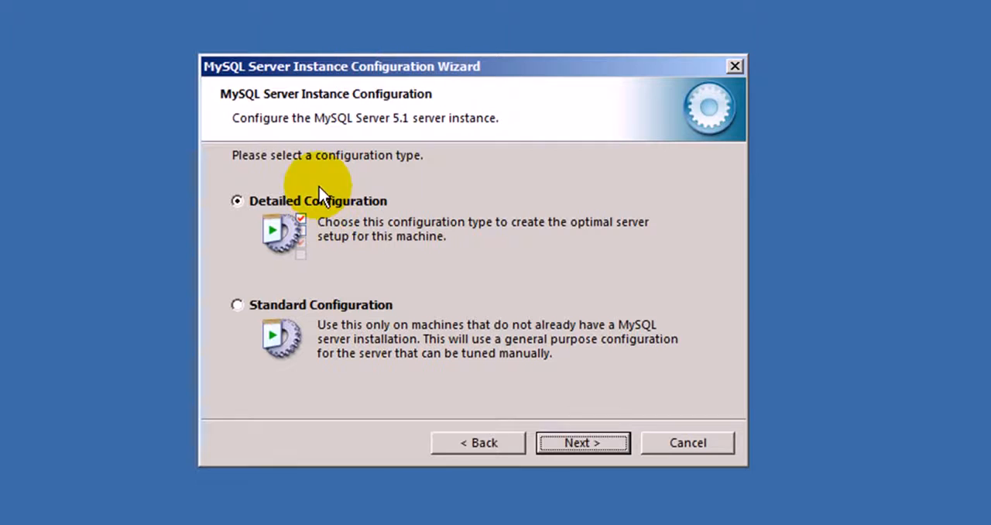
{"action": "left_click", "coordinate": [583, 442]}
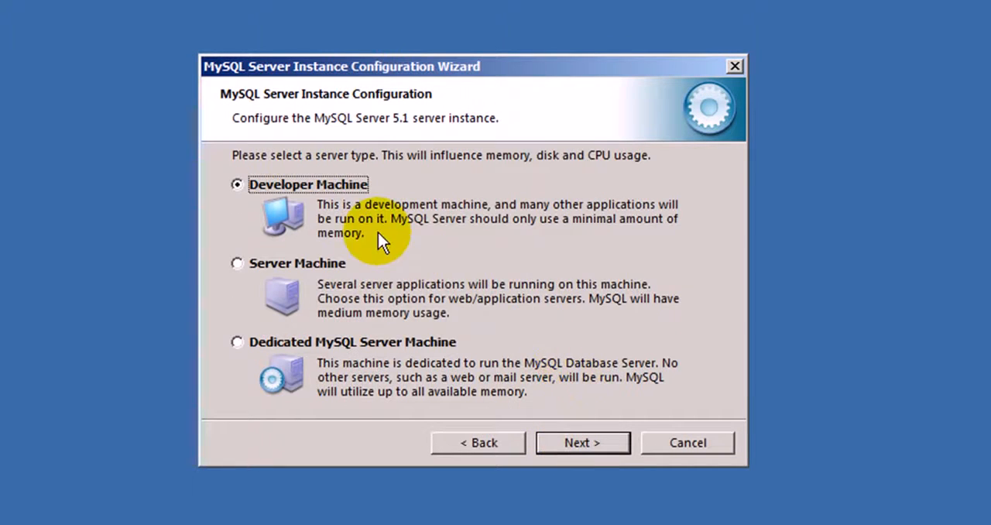
{"action": "left_click", "coordinate": [237, 263]}
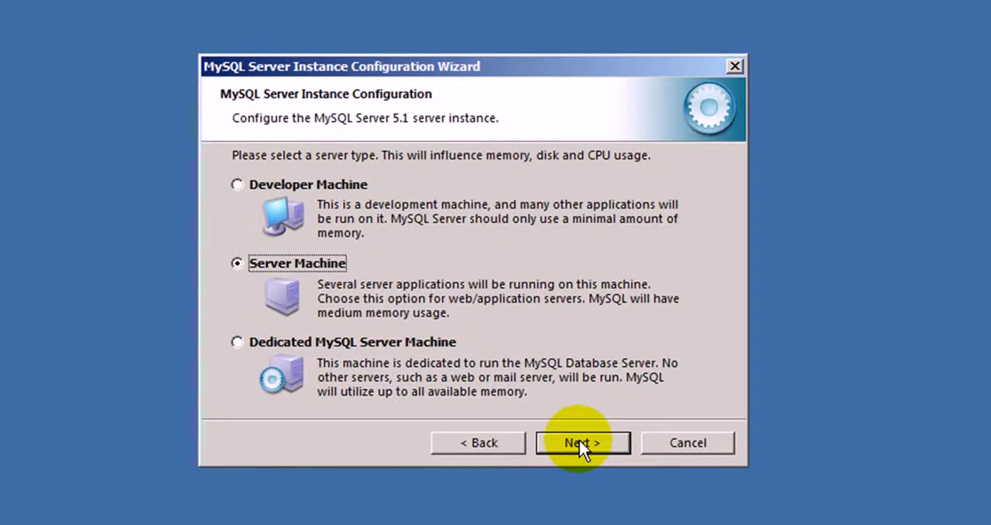
{"action": "mouse_move", "coordinate": [607, 383]}
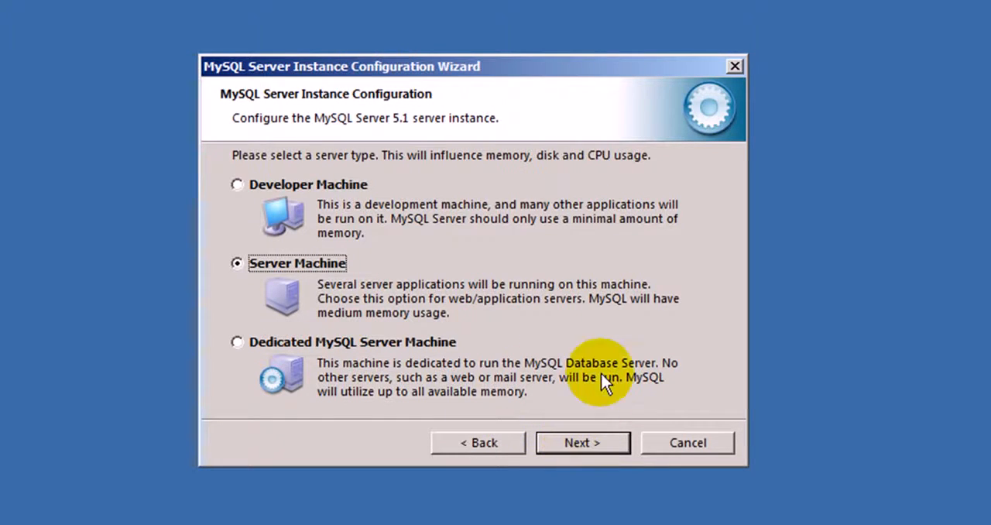
- Keep multifunctional usage, default tablespace, decision-support connections, port 3306 and standard character set
{"action": "left_click", "coordinate": [582, 442]}
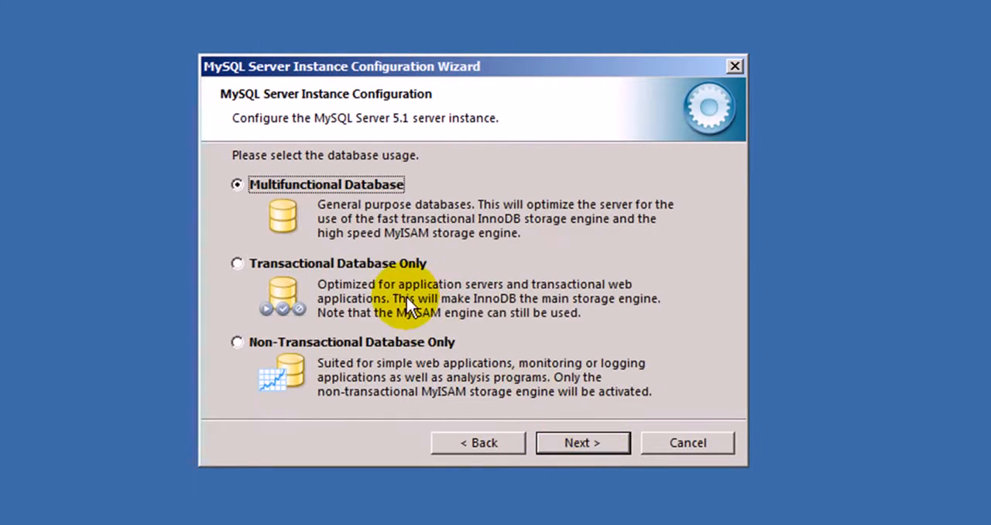
{"action": "mouse_move", "coordinate": [321, 197]}
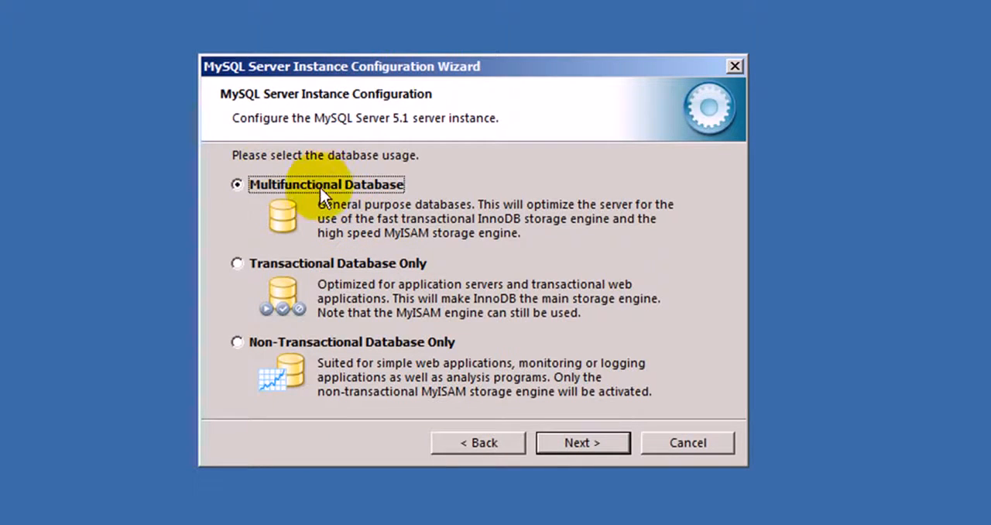
{"action": "left_click", "coordinate": [582, 442]}
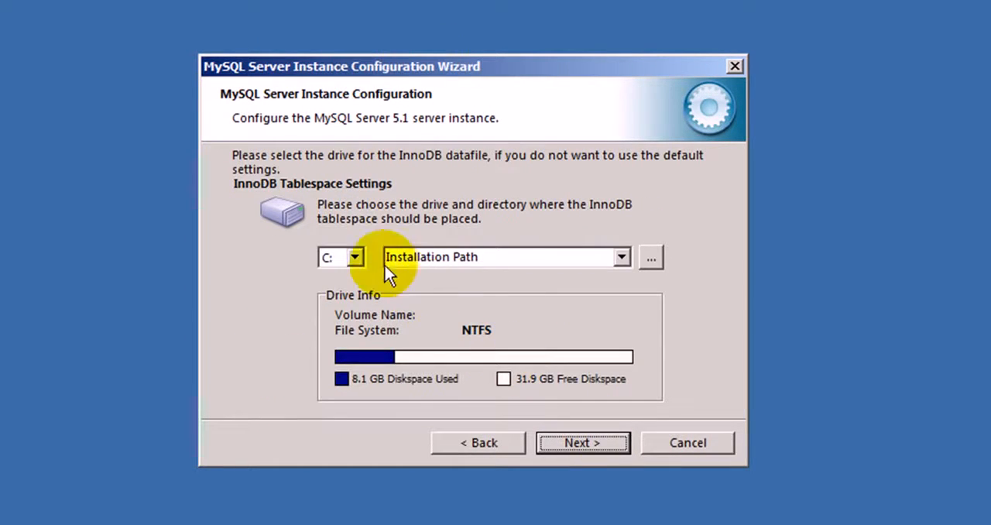
{"action": "left_click", "coordinate": [582, 442]}
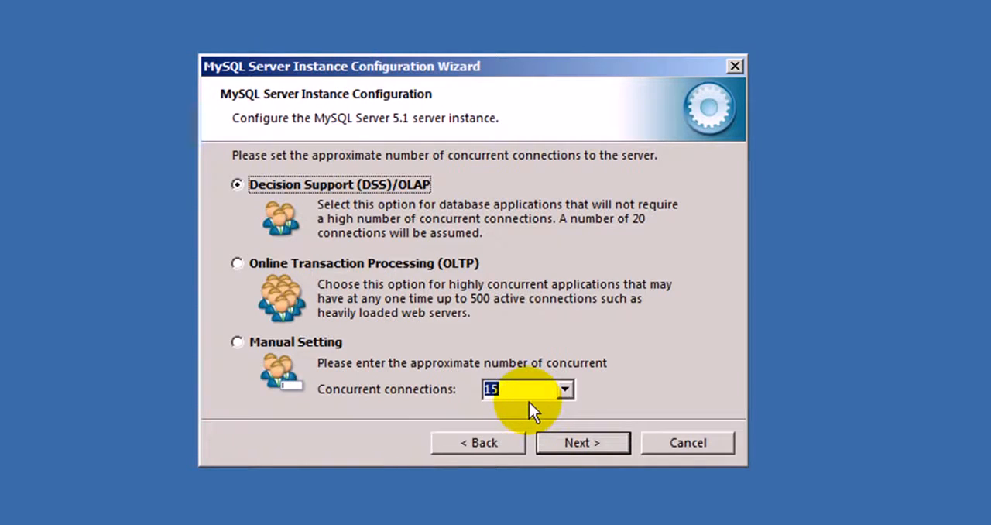
{"action": "mouse_move", "coordinate": [479, 431]}
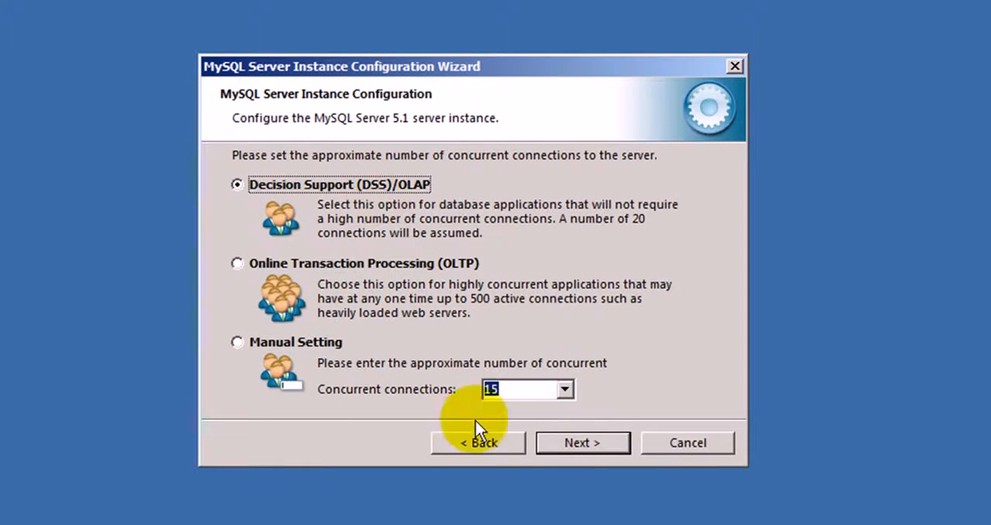
{"action": "left_click", "coordinate": [582, 442]}
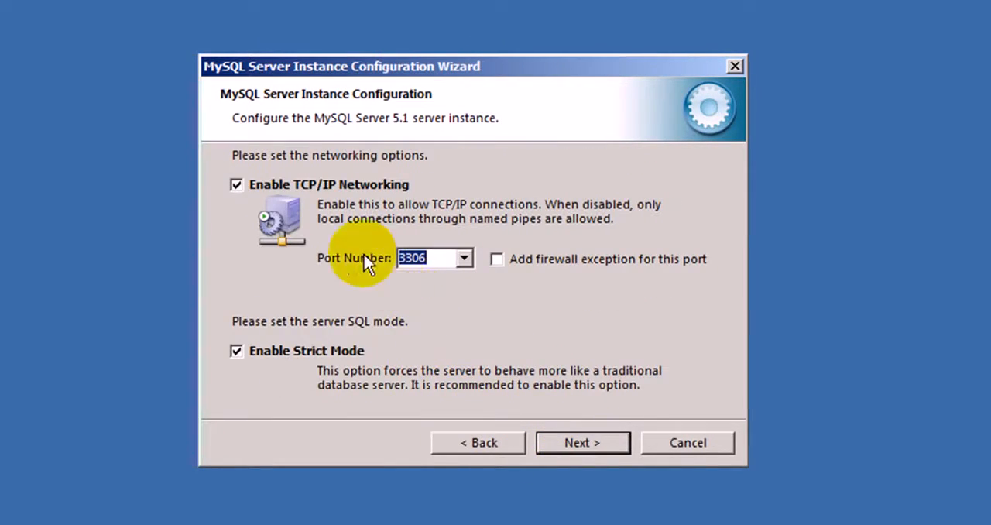
{"action": "mouse_move", "coordinate": [509, 413]}
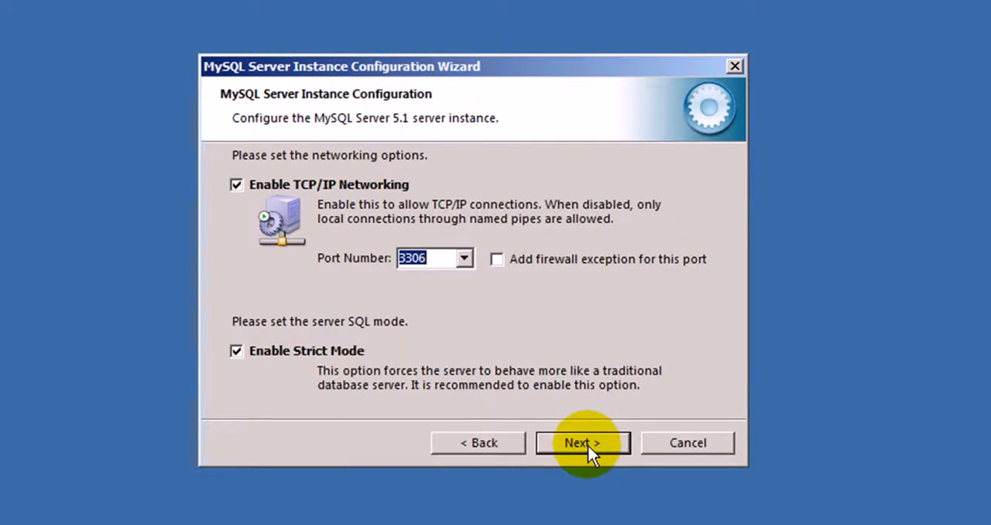
{"action": "left_click", "coordinate": [582, 442]}
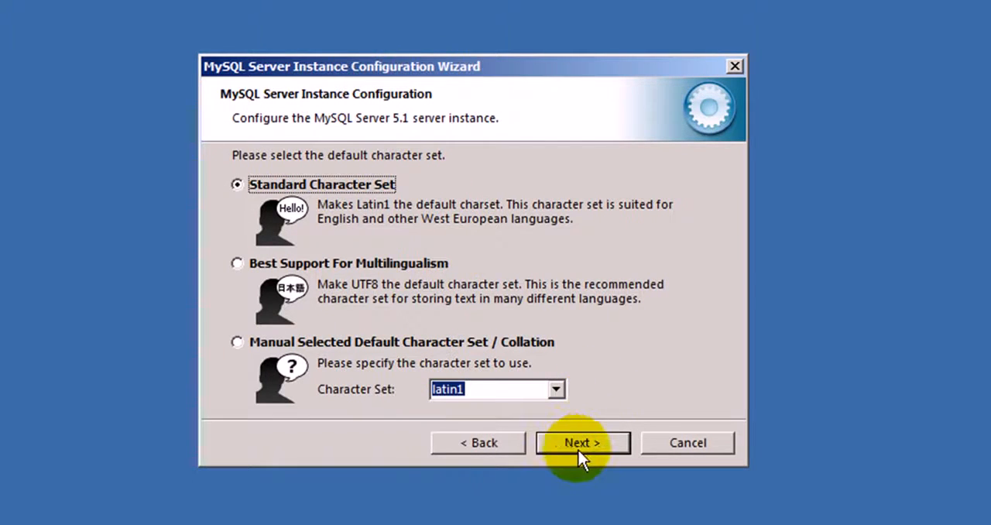
{"action": "left_click", "coordinate": [582, 442]}
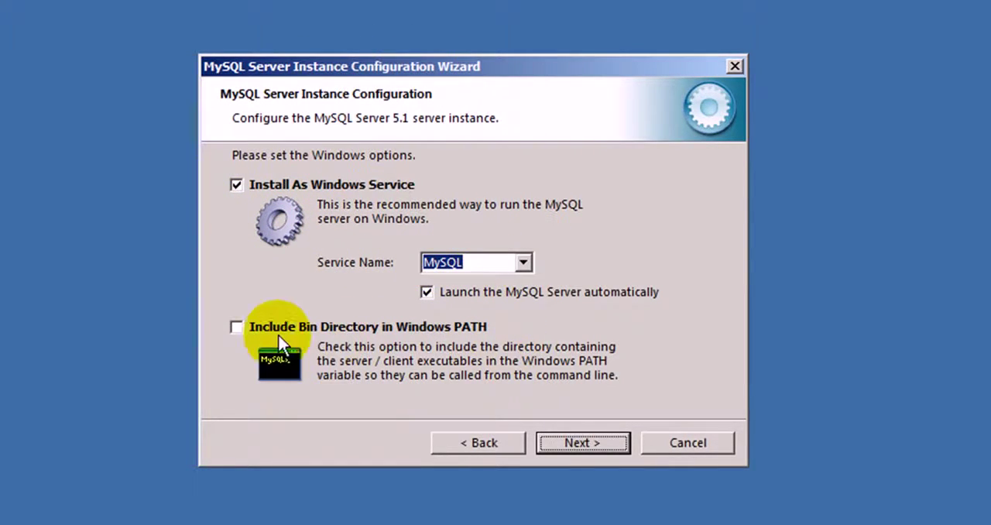
{"action": "mouse_move", "coordinate": [582, 443]}
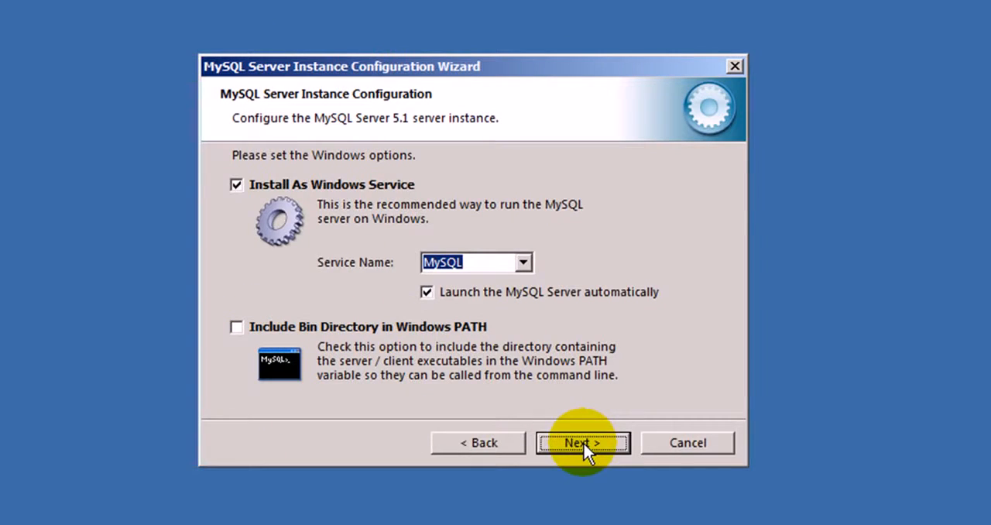
- Keep the Windows service options, set and confirm the root password, execute the configuration, and finish
{"action": "left_click", "coordinate": [582, 442]}
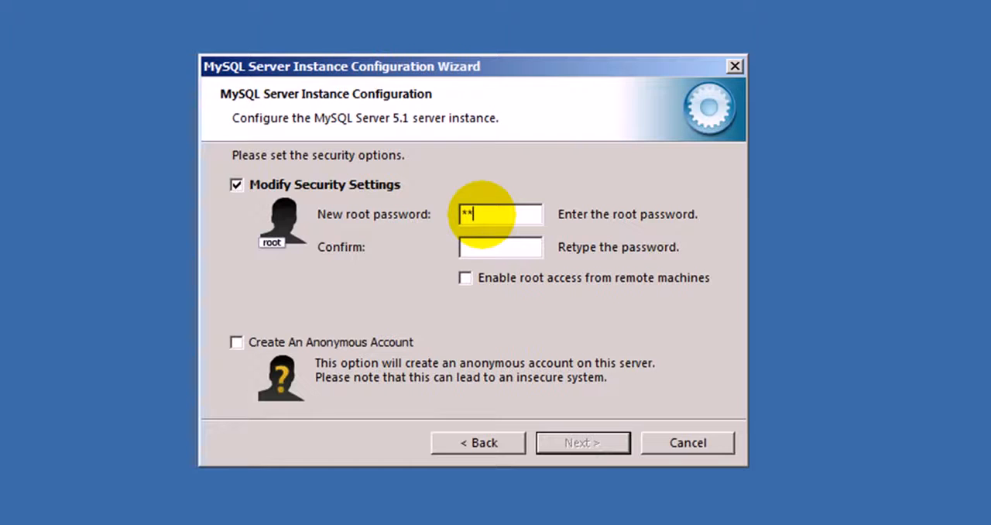
{"action": "type", "text": "****"}
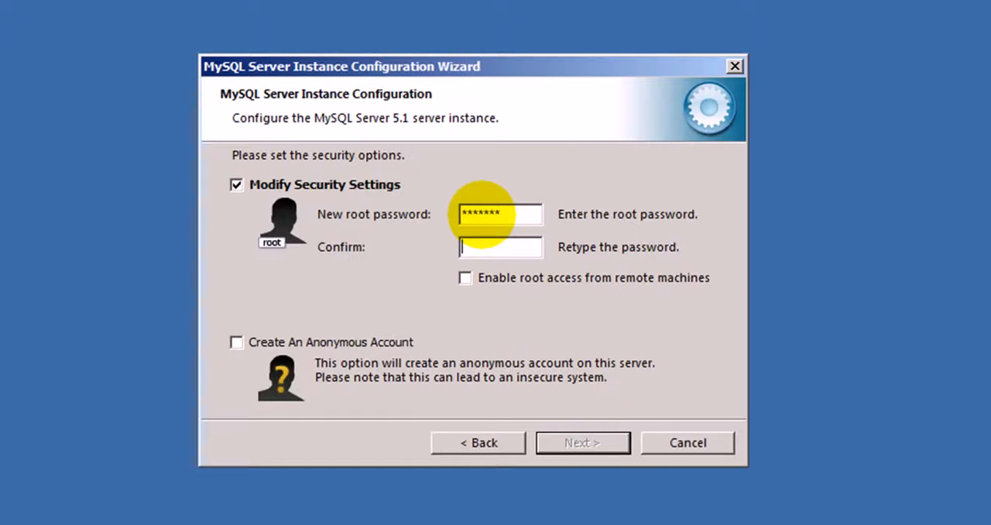
{"action": "type", "text": "******"}
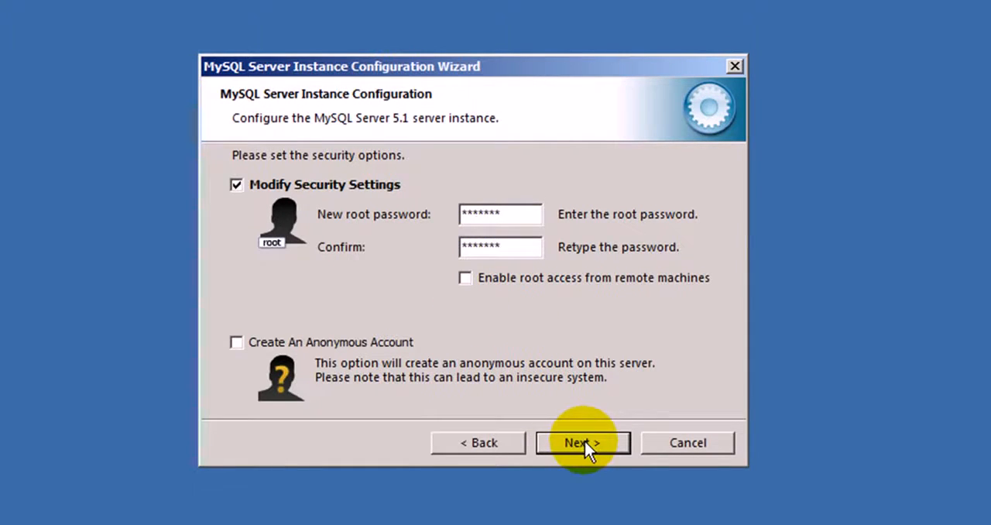
{"action": "left_click", "coordinate": [582, 442]}
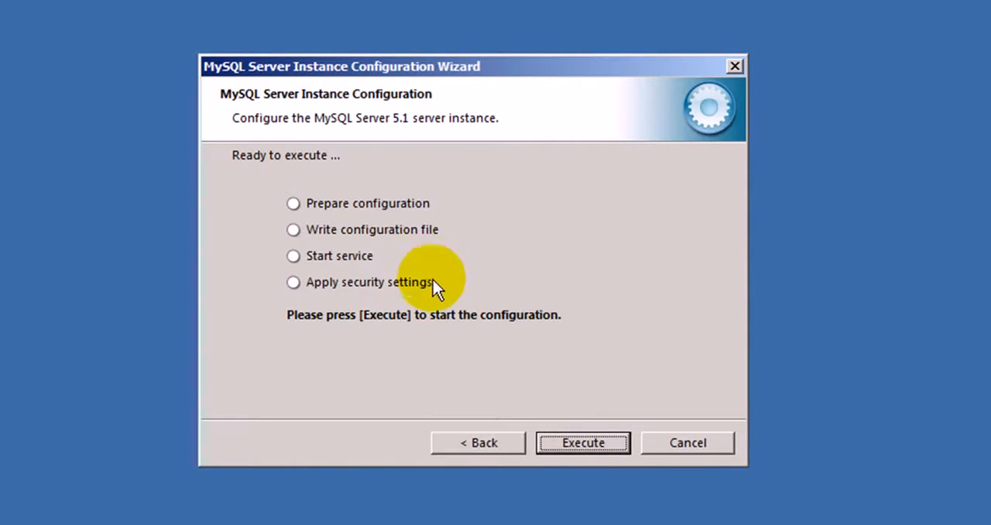
{"action": "left_click", "coordinate": [583, 442]}
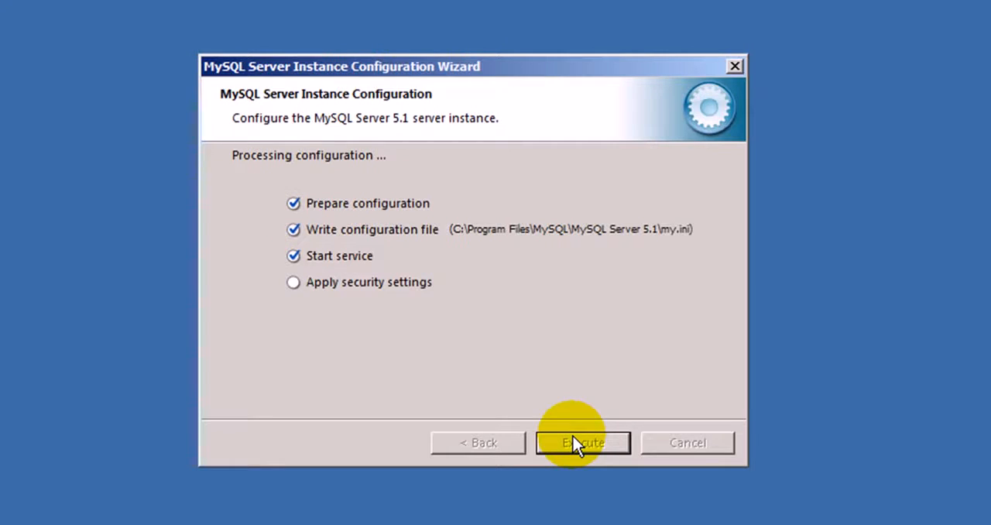
{"action": "left_click", "coordinate": [582, 442]}
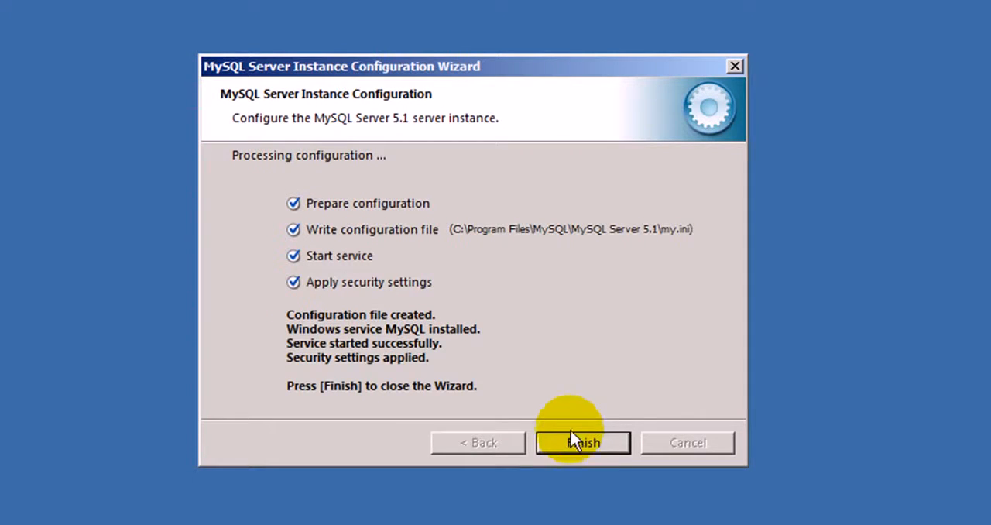
{"action": "left_click", "coordinate": [582, 443]}
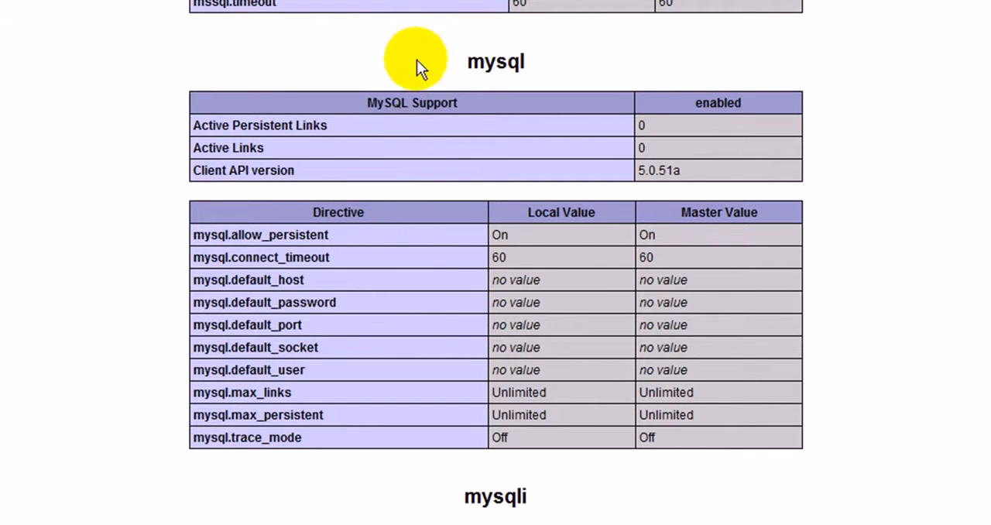
{"action": "mouse_move", "coordinate": [631, 177]}
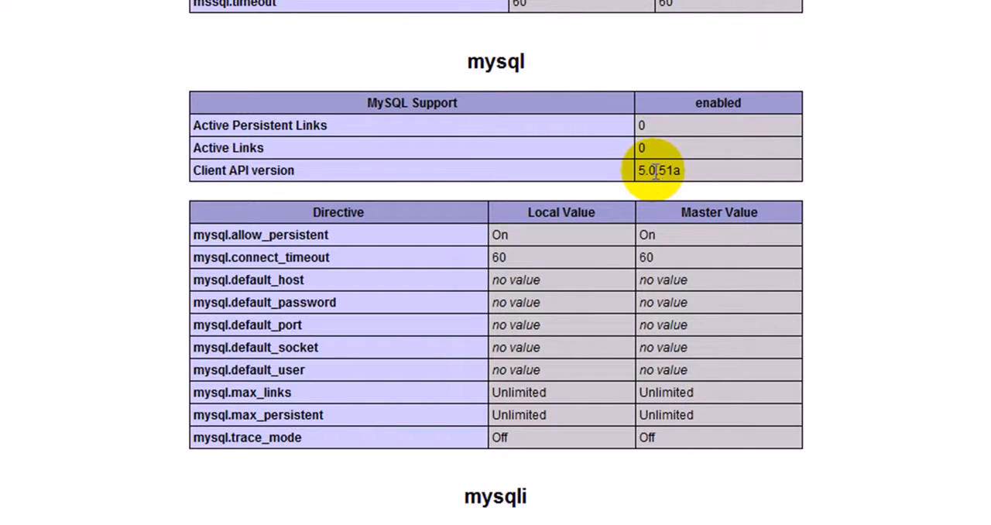
{"action": "mouse_move", "coordinate": [617, 427]}
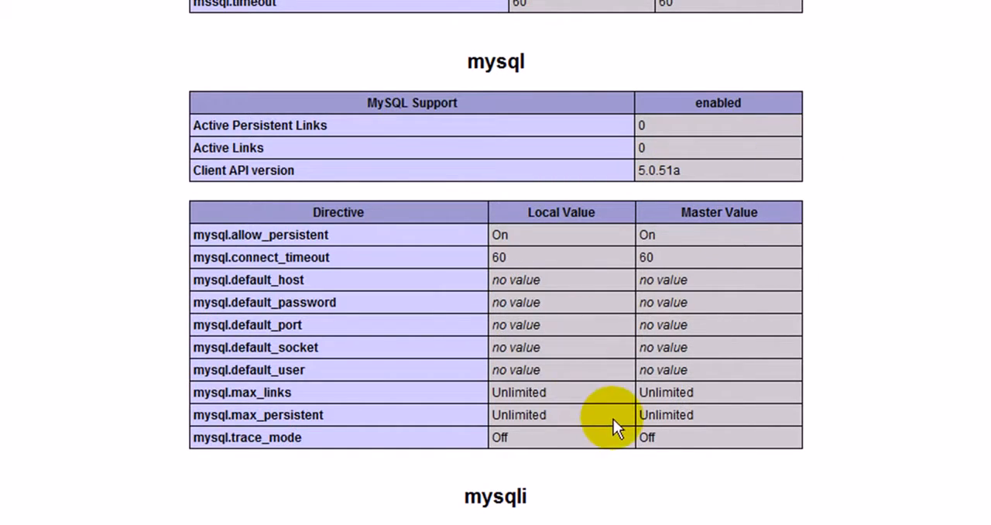
- Download phpMyAdmin-3.2.4-all-languages.zip from the phpMyAdmin site and save it to the Desktop
{"action": "left_click", "coordinate": [74, 56]}
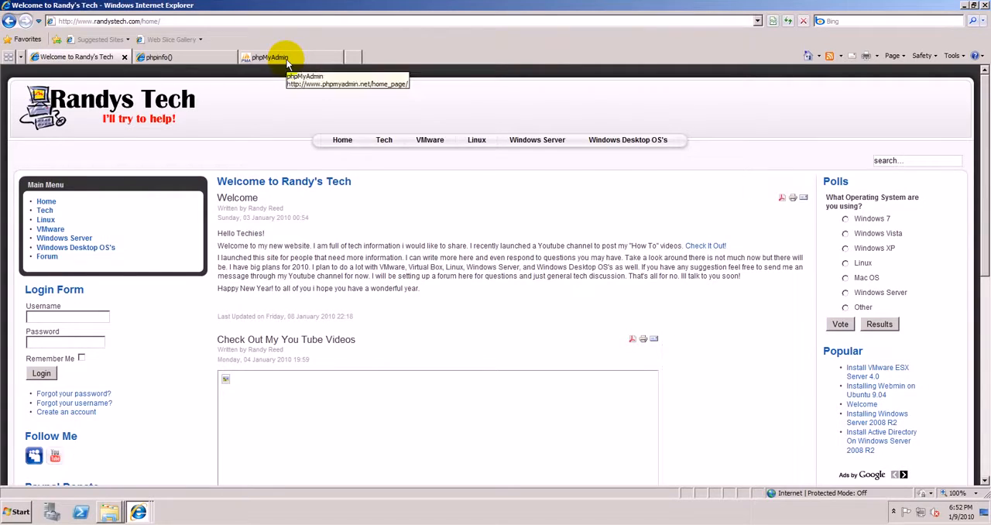
{"action": "left_click", "coordinate": [271, 56]}
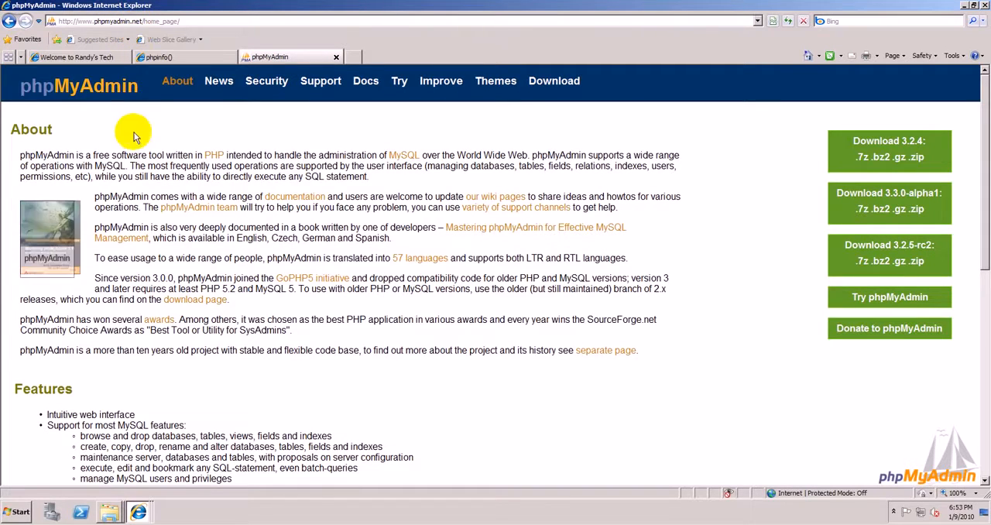
{"action": "mouse_move", "coordinate": [918, 161]}
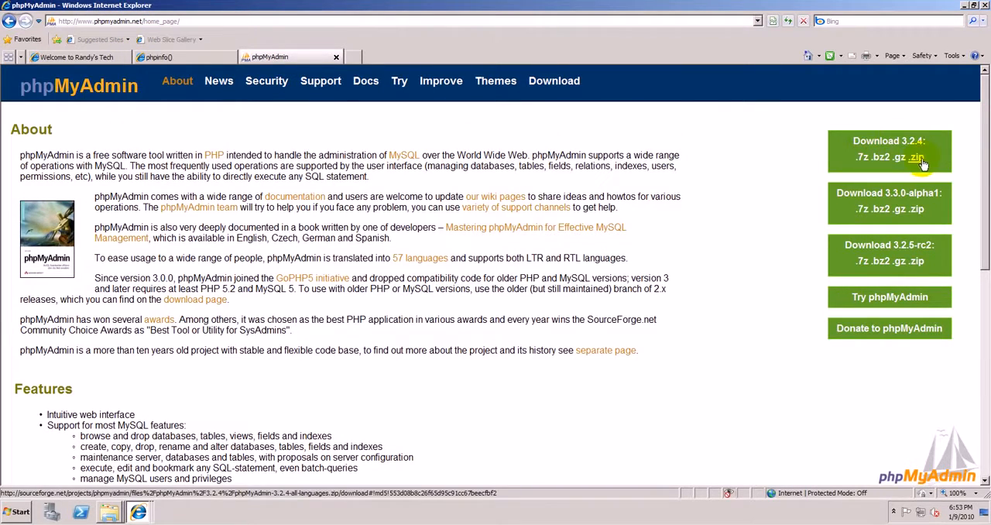
{"action": "left_click", "coordinate": [917, 158]}
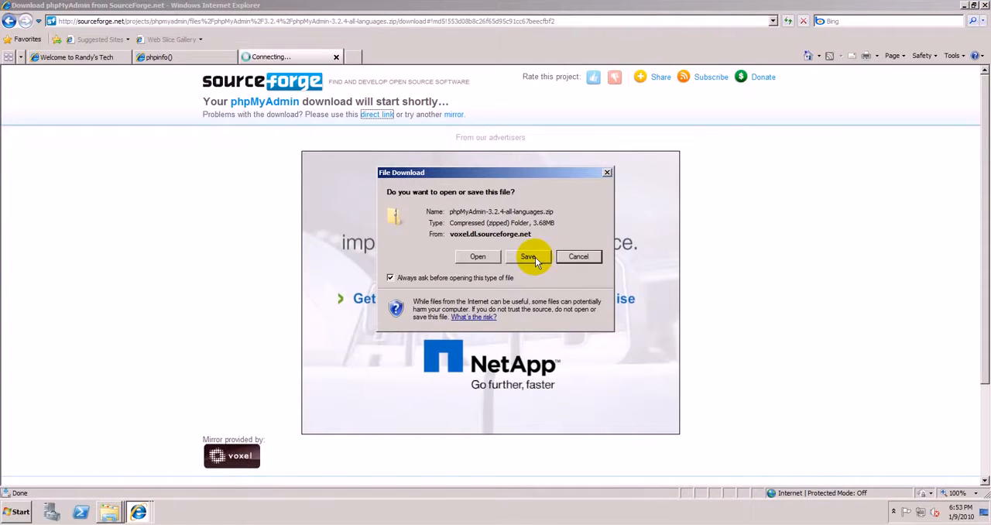
{"action": "left_click", "coordinate": [535, 257]}
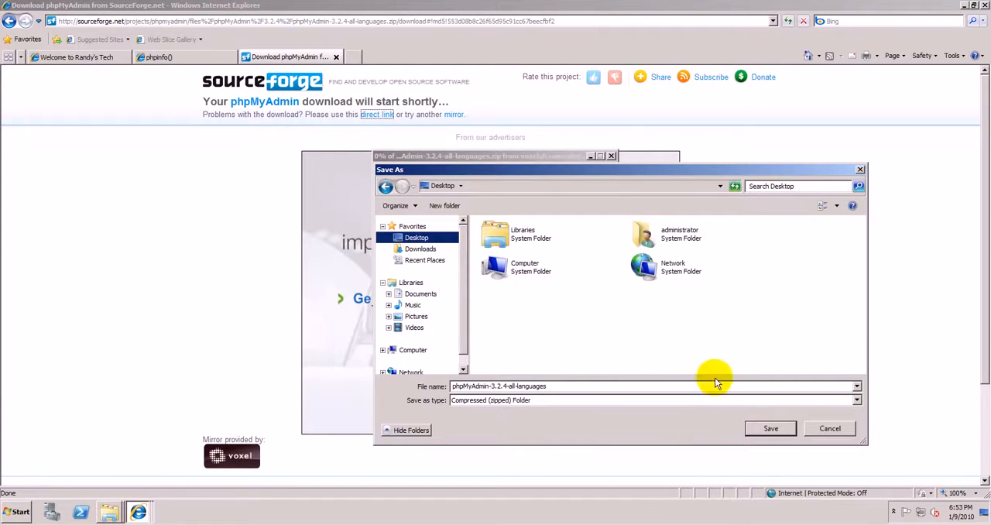
{"action": "left_click", "coordinate": [770, 428]}
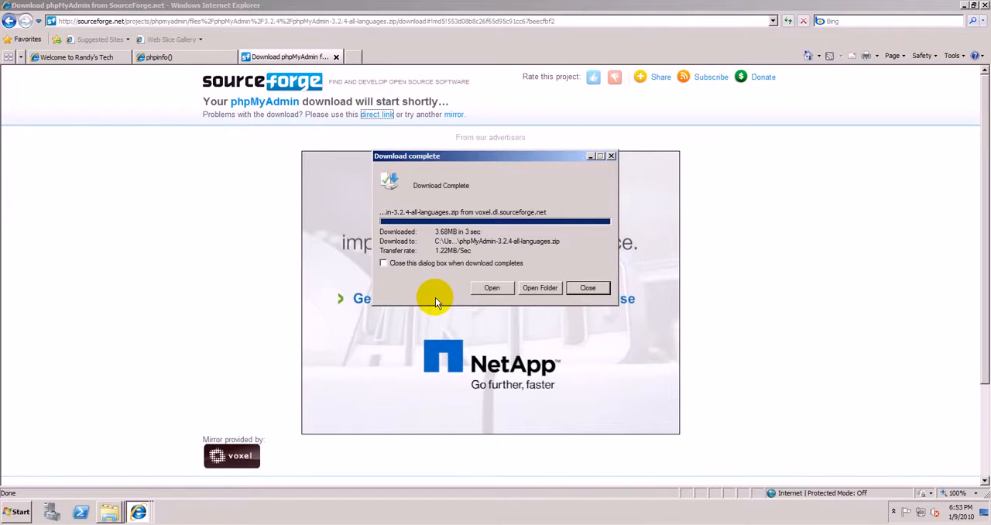
{"action": "mouse_move", "coordinate": [606, 284]}
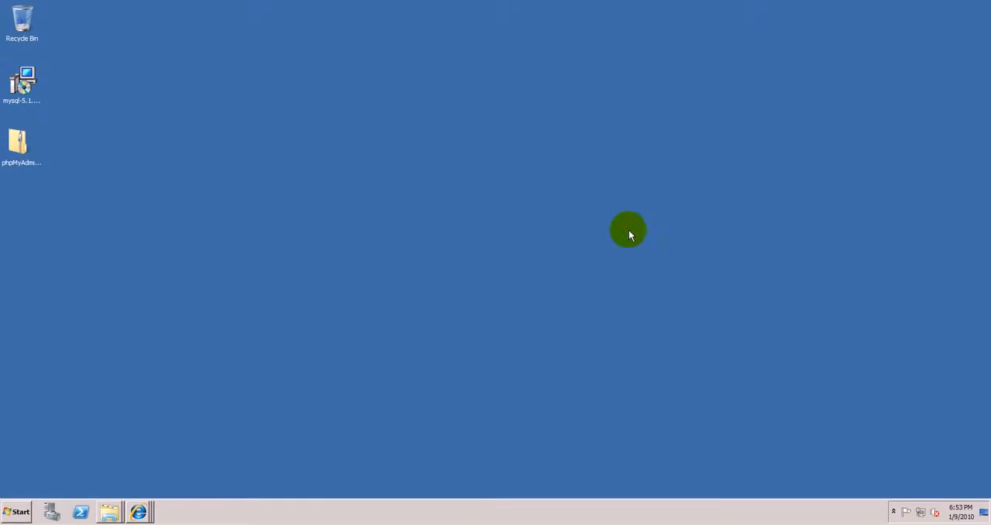
- Extract the phpMyAdmin zip into a new C:\inetpub\wwwroot\phpmyadmin folder
{"action": "right_click", "coordinate": [21, 143]}
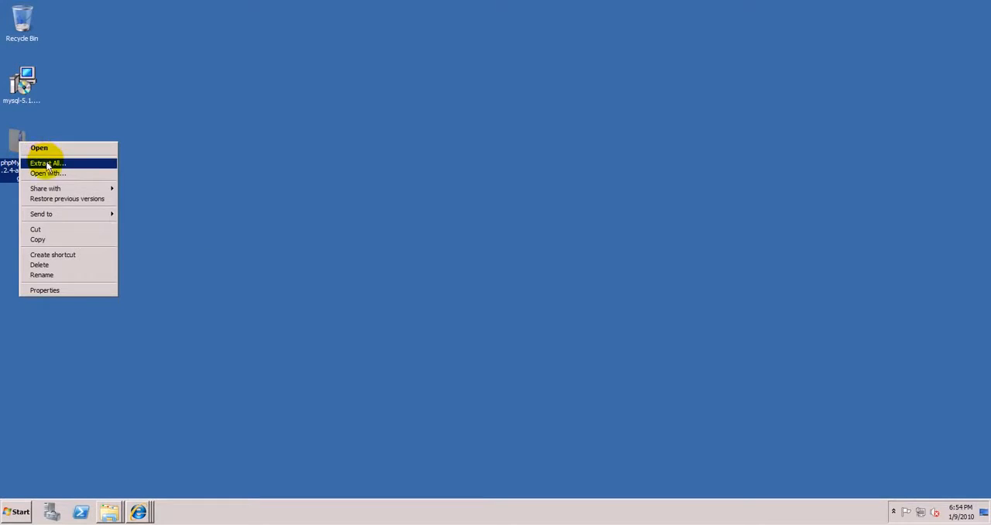
{"action": "left_click", "coordinate": [47, 163]}
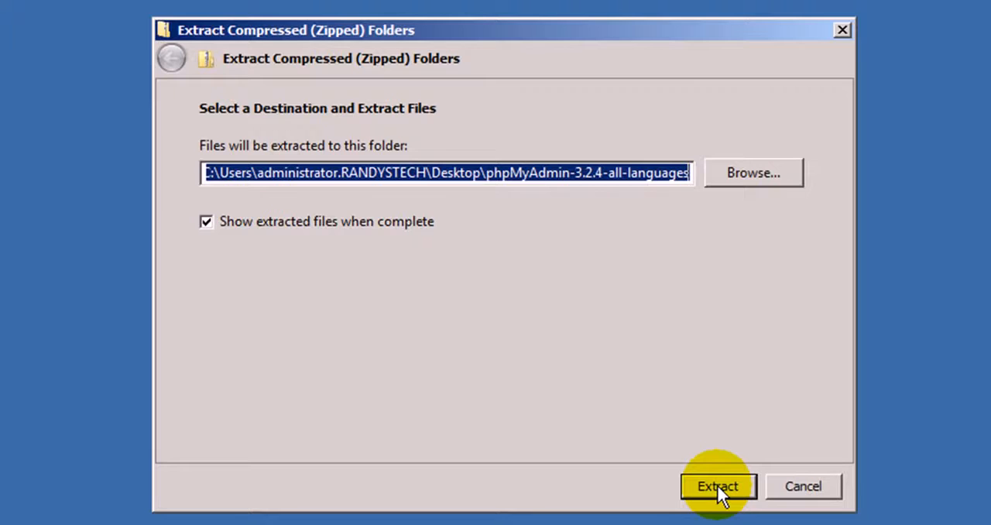
{"action": "left_click", "coordinate": [753, 171]}
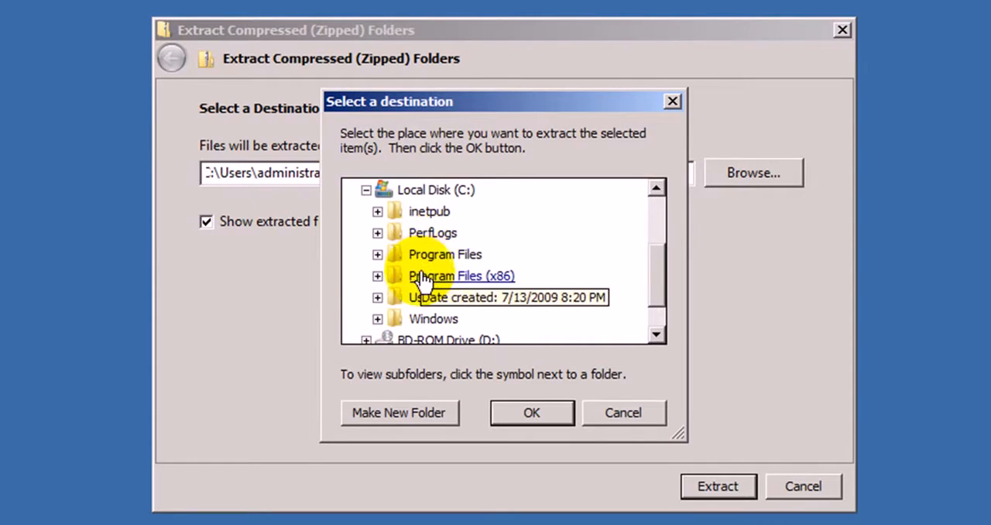
{"action": "left_click", "coordinate": [378, 211]}
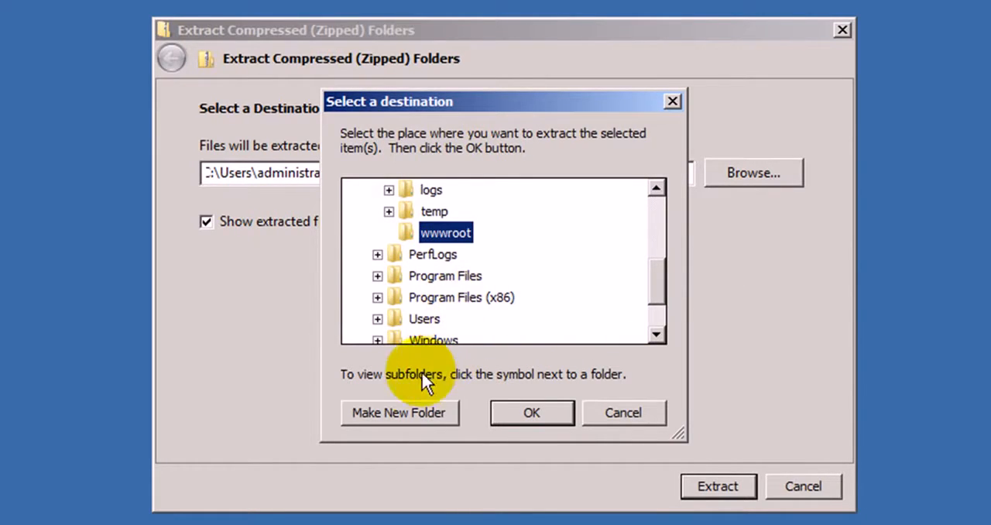
{"action": "left_click", "coordinate": [399, 413]}
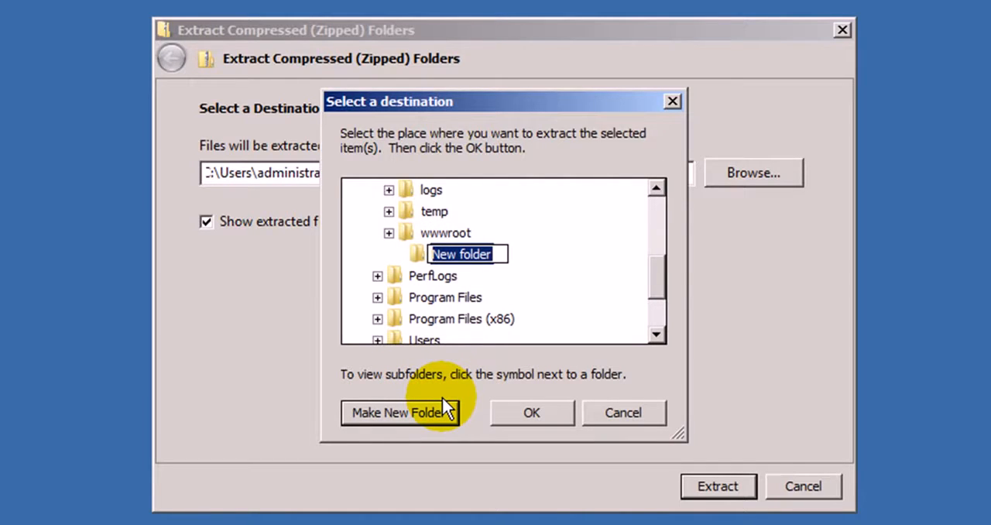
{"action": "type", "text": "phpmyadmin"}
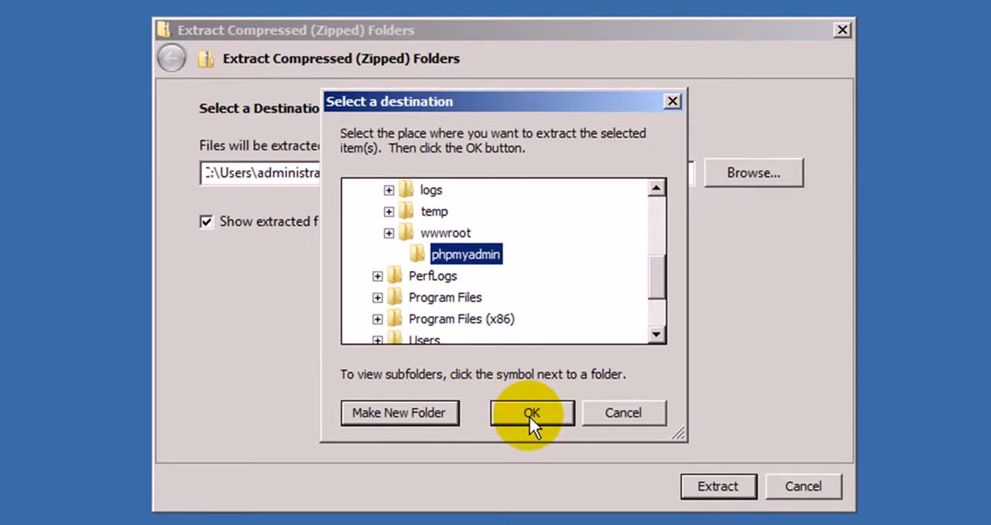
{"action": "left_click", "coordinate": [532, 412]}
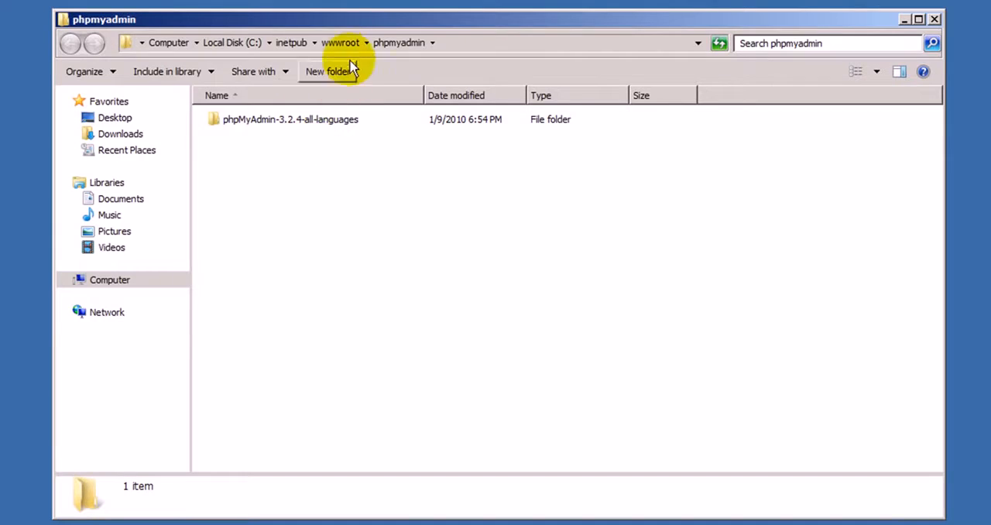
- Move everything from phpMyAdmin-3.2.4-all-languages directly into the phpmyadmin folder
{"action": "left_click", "coordinate": [267, 119]}
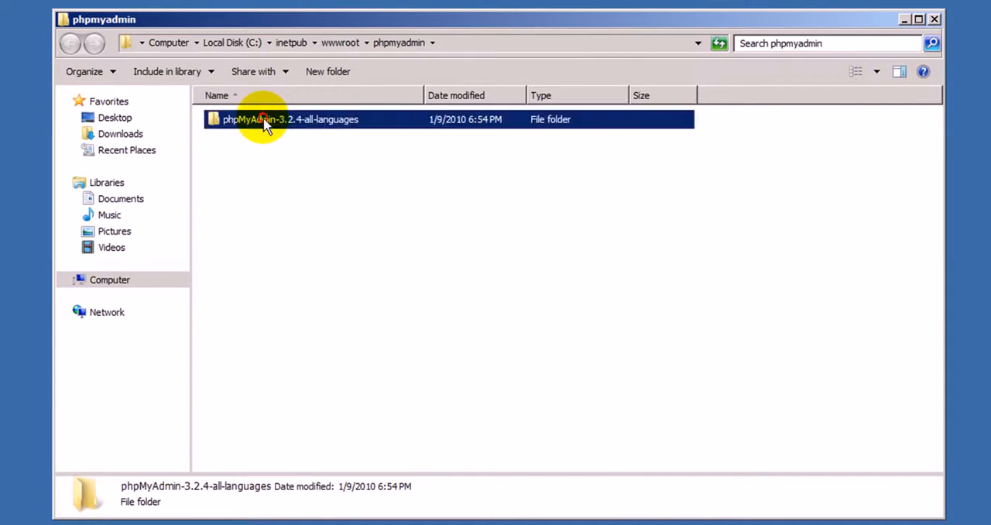
{"action": "double_click", "coordinate": [266, 120]}
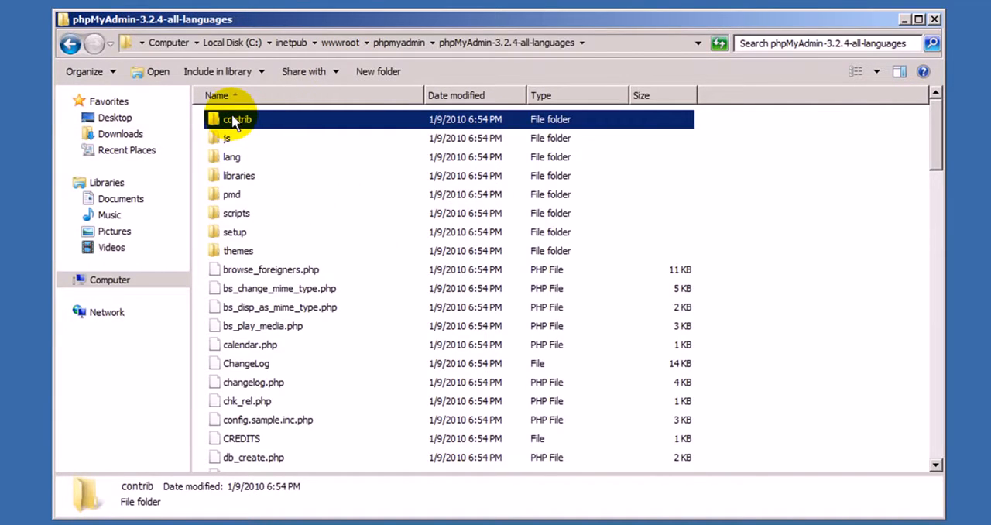
{"action": "key", "text": "ctrl+a"}
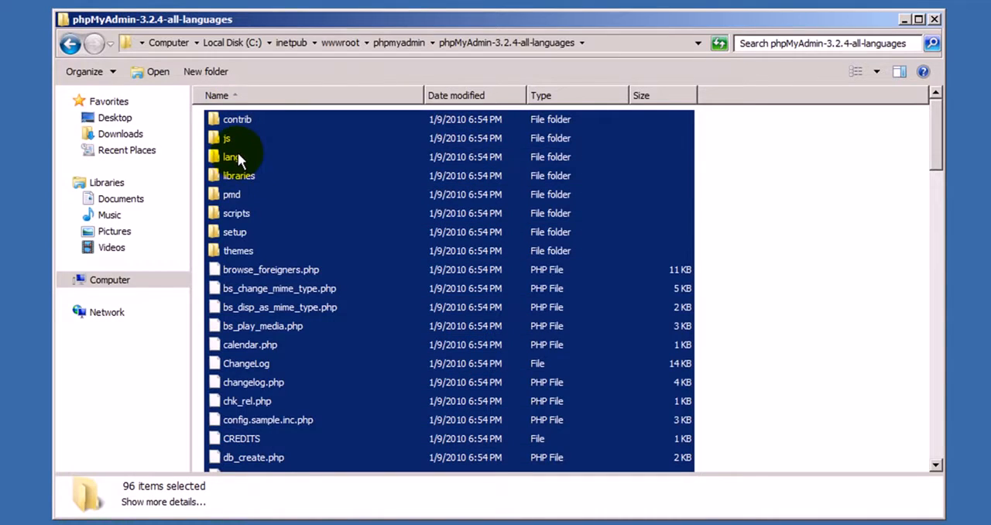
{"action": "right_click", "coordinate": [240, 157]}
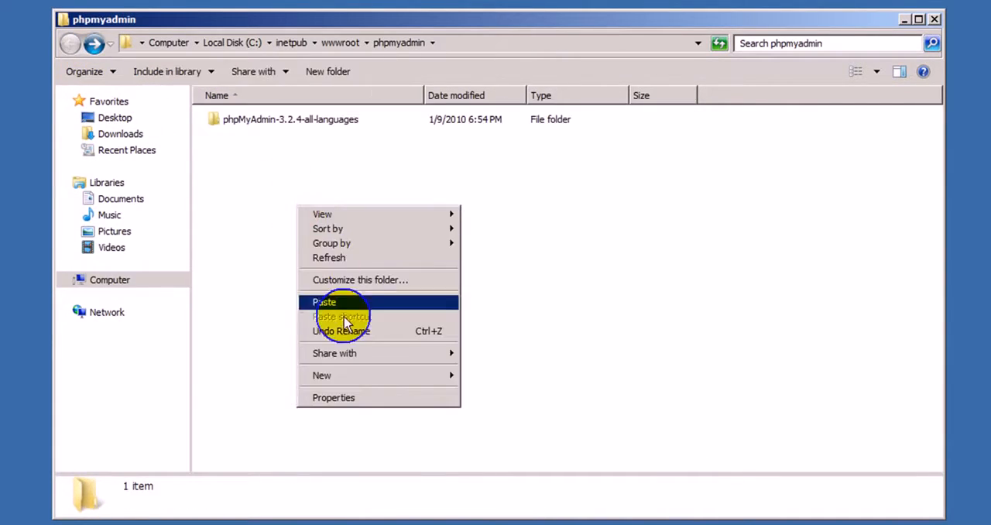
{"action": "left_click", "coordinate": [324, 301]}
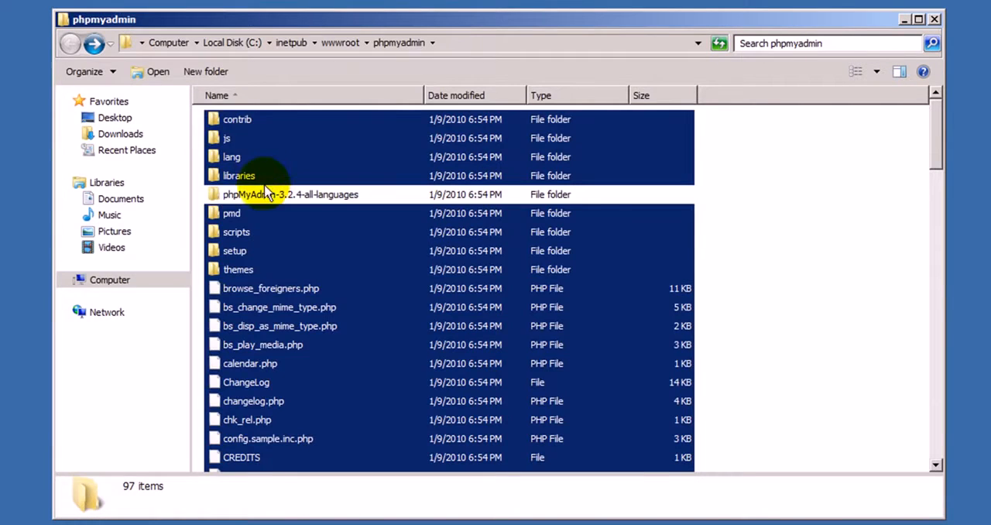
- Delete the empty phpMyAdmin-3.2.4-all-languages subfolder
{"action": "key", "text": "Delete"}
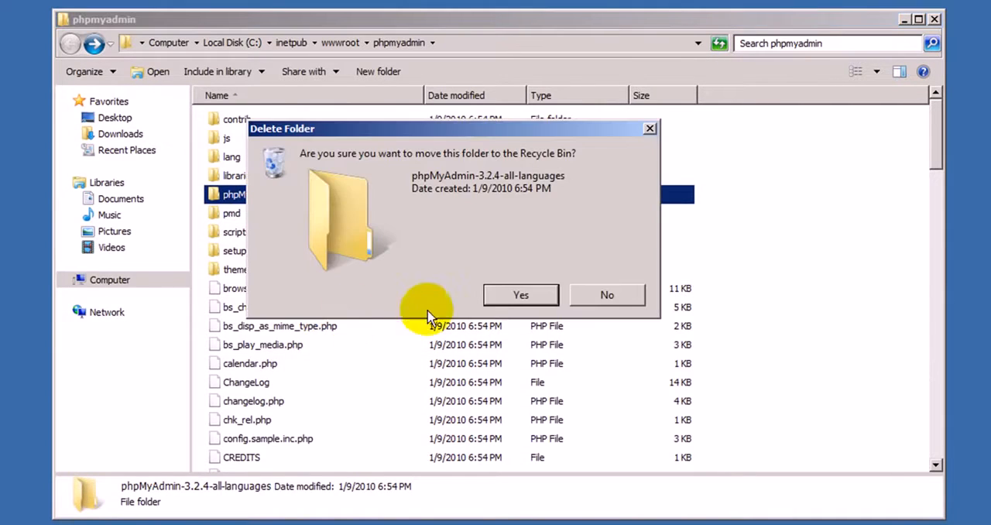
{"action": "left_click", "coordinate": [520, 295]}
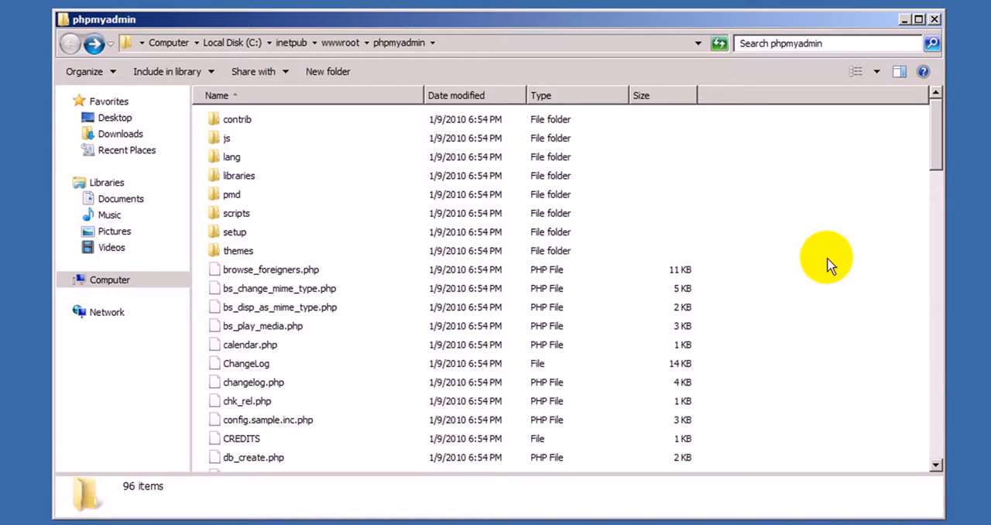
{"action": "mouse_move", "coordinate": [789, 271]}
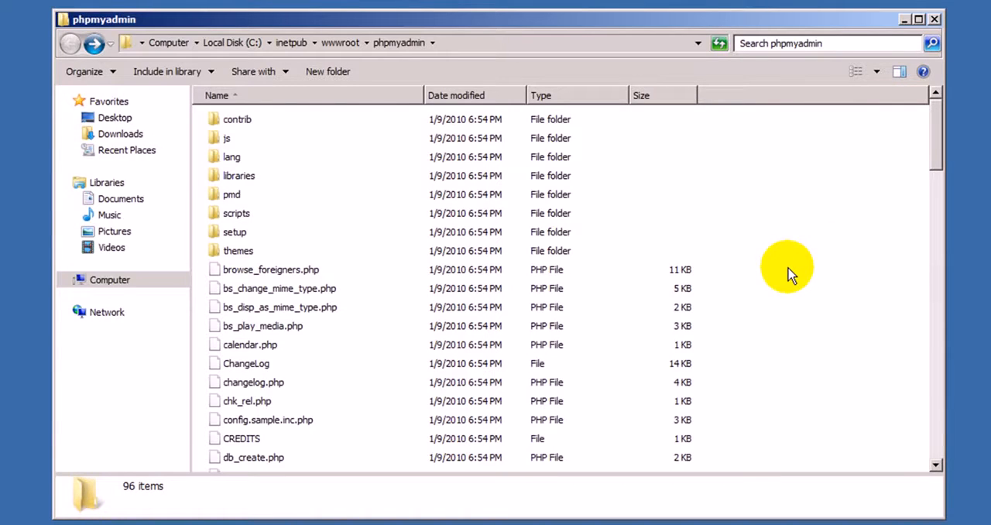
{"action": "scroll", "scroll_direction": "down", "scroll_amount": 3}
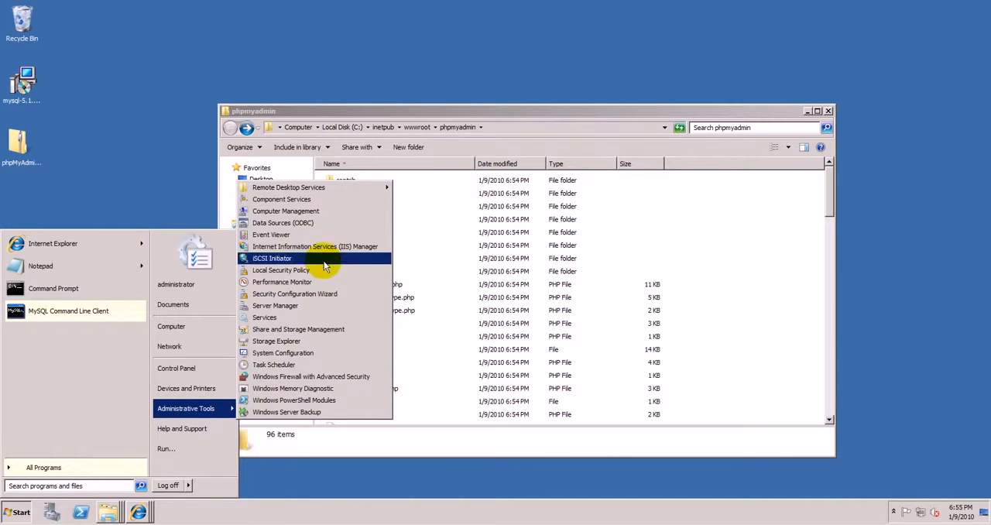
- In IIS Manager, convert the Default Web Site's phpmyadmin folder to an application
{"action": "left_click", "coordinate": [573, 401]}
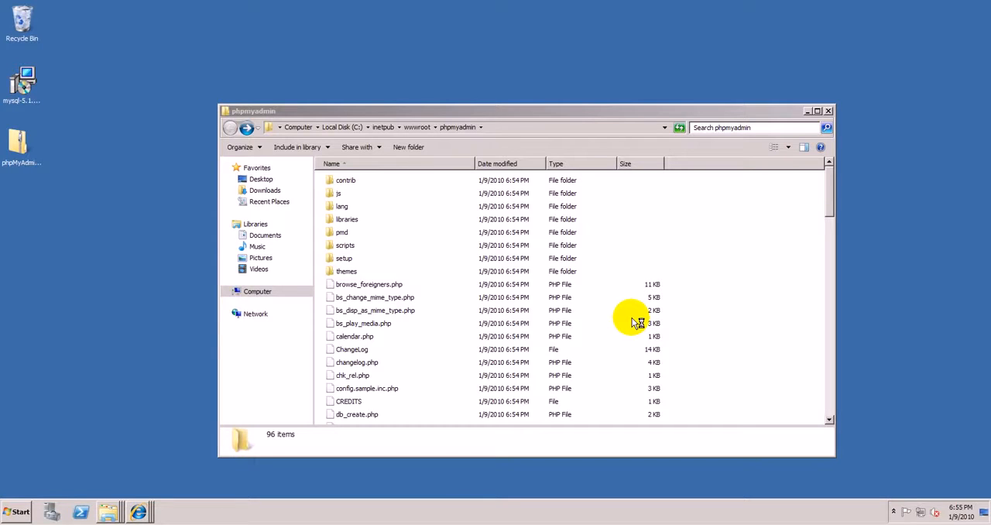
{"action": "mouse_move", "coordinate": [625, 319]}
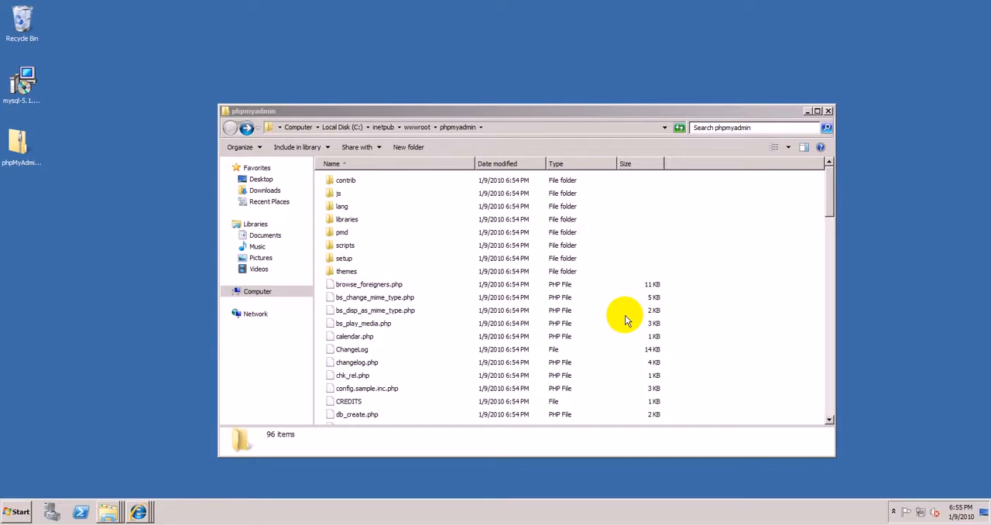
{"action": "mouse_move", "coordinate": [631, 324]}
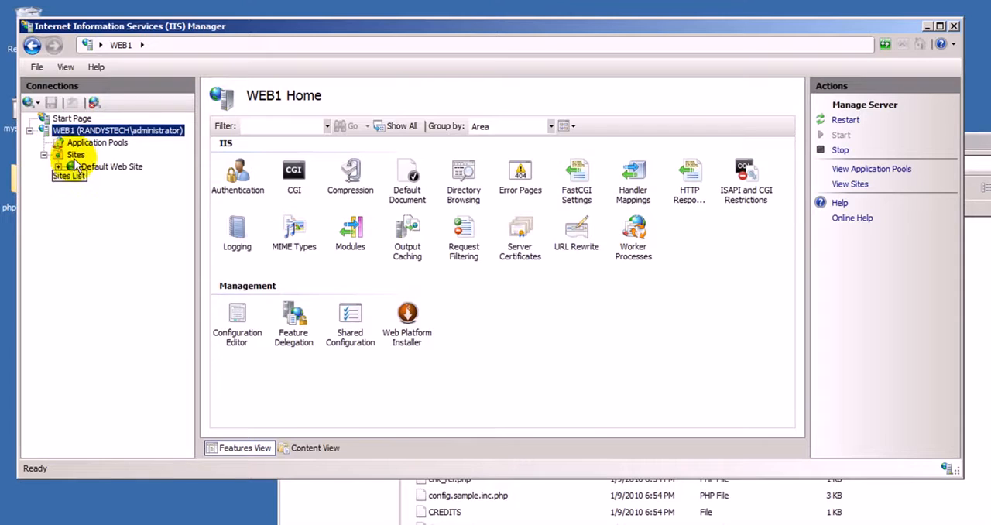
{"action": "left_click", "coordinate": [109, 167]}
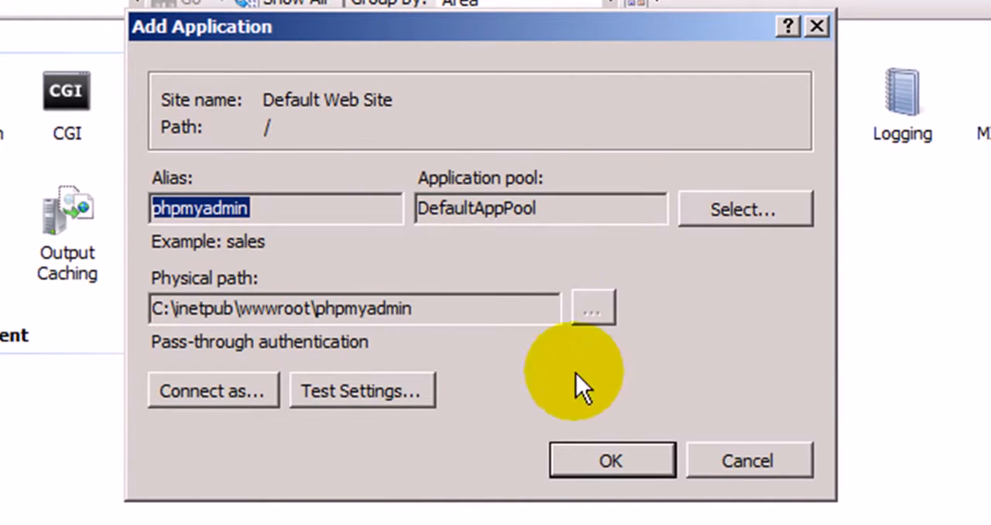
{"action": "left_click", "coordinate": [611, 459]}
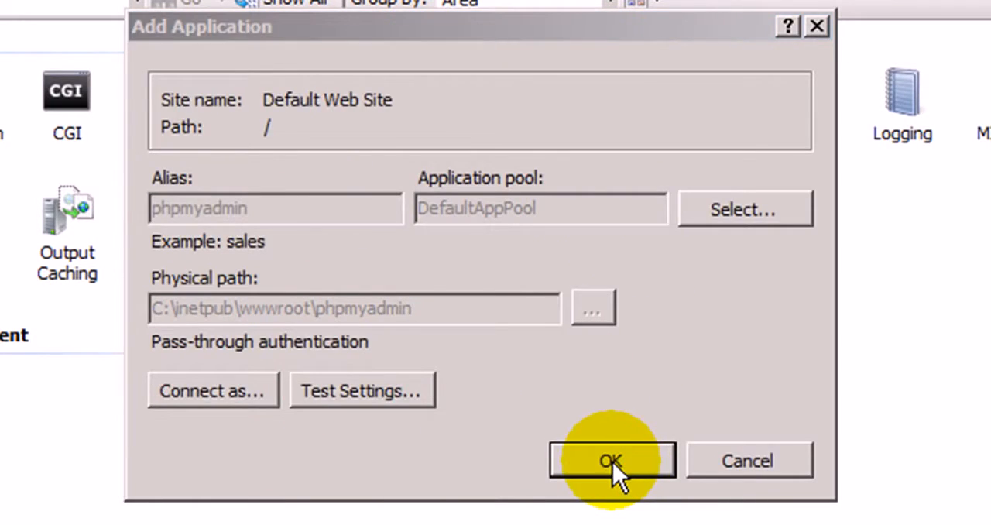
{"action": "left_click", "coordinate": [612, 459]}
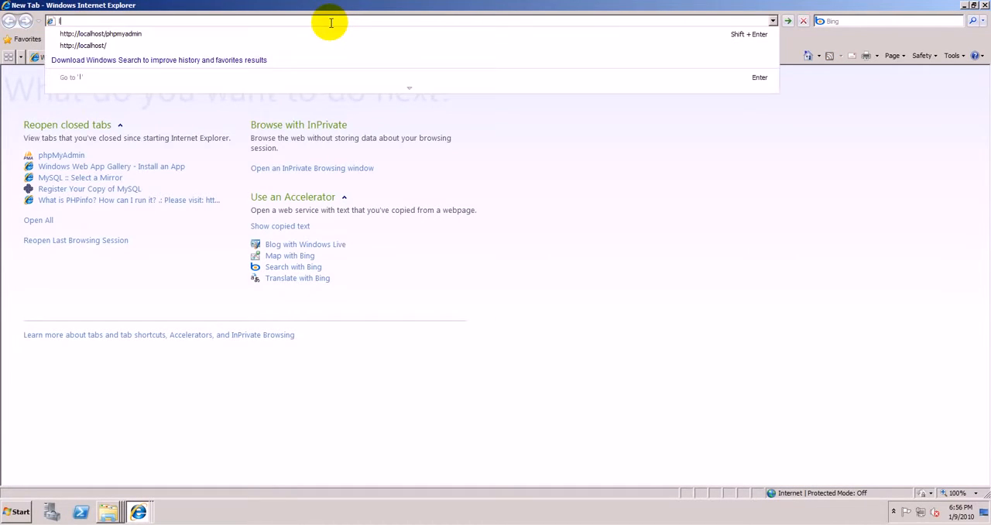
{"action": "type", "text": "local"}
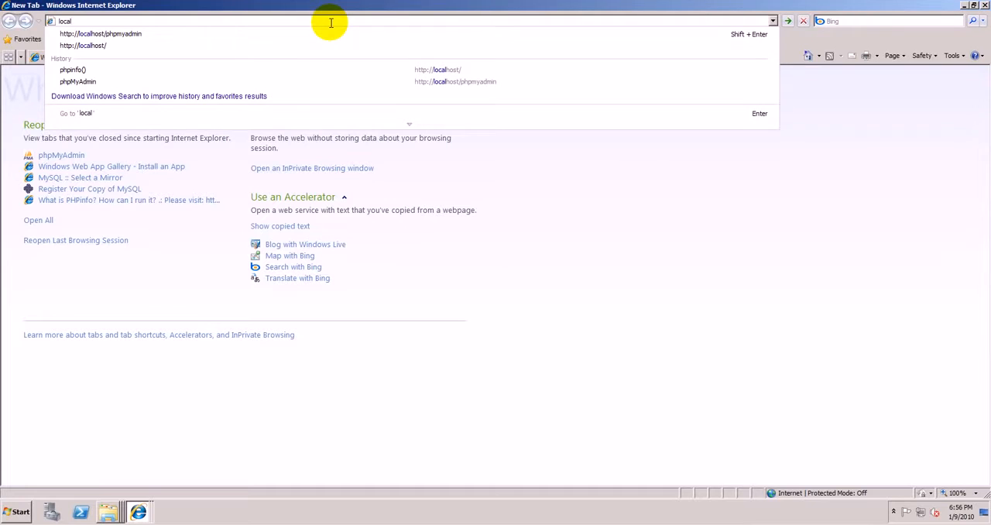
{"action": "left_click", "coordinate": [117, 34]}
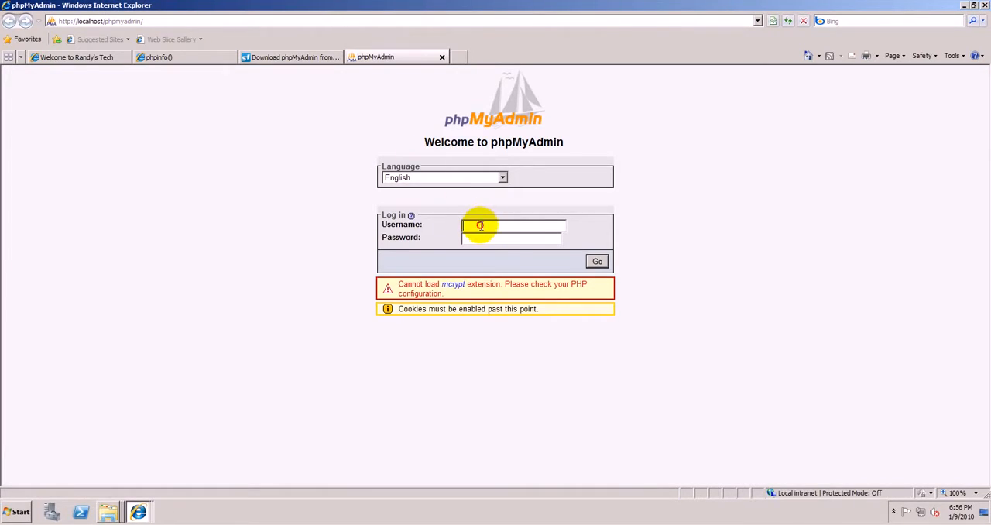
{"action": "type", "text": "root"}
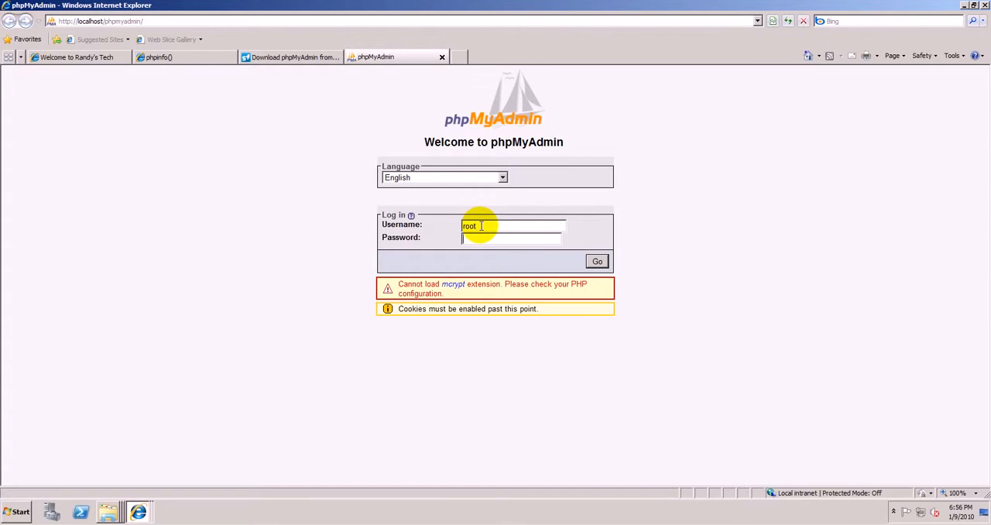
{"action": "type", "text": "password"}
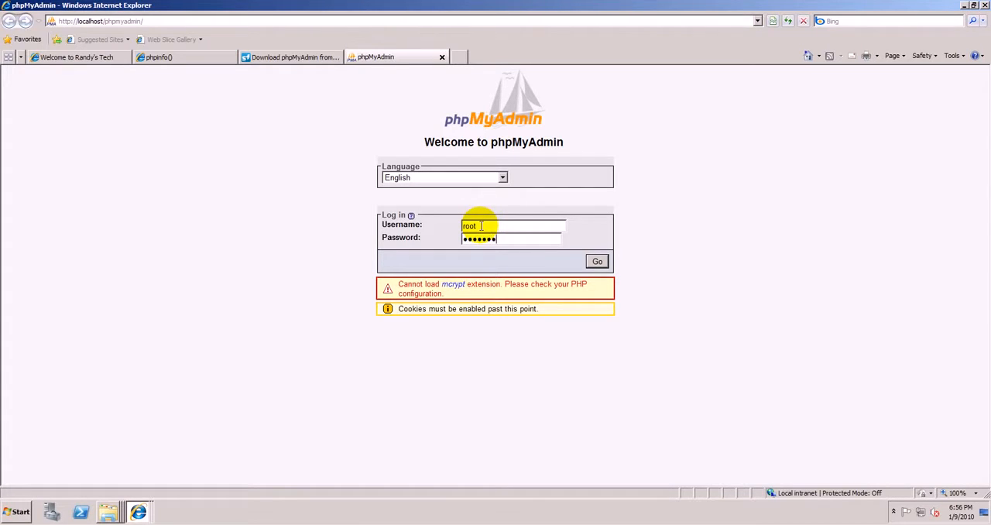
{"action": "left_click", "coordinate": [597, 261]}
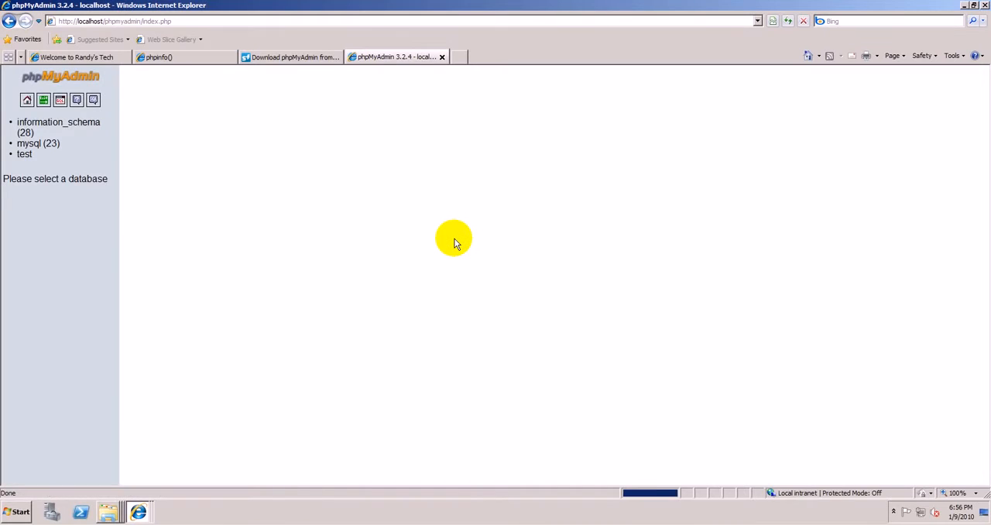